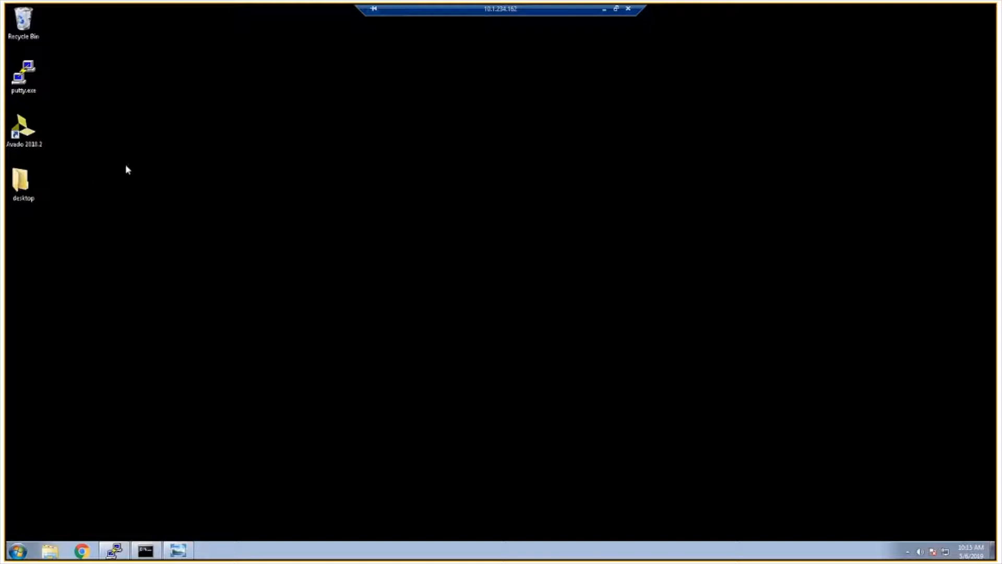
{"action": "mouse_move", "coordinate": [121, 217]}
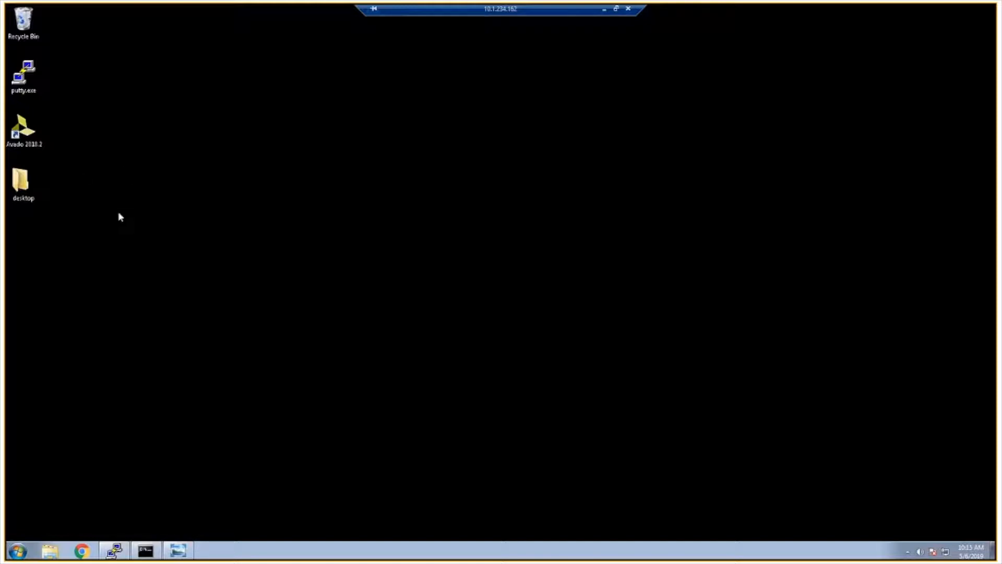
{"action": "mouse_move", "coordinate": [86, 290]}
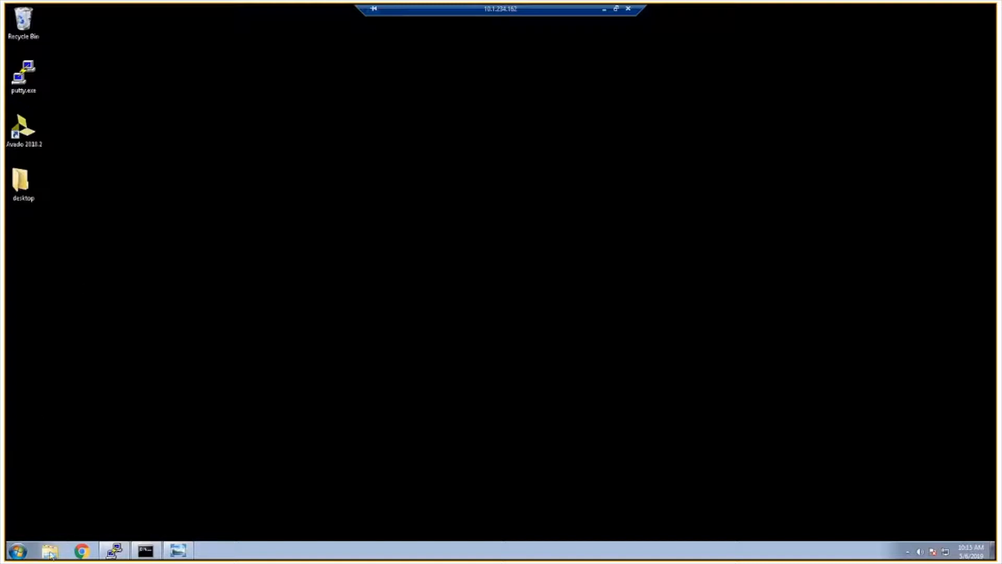
Browse in Explorer to C:\Program Files (x86)\Abaco\VP430 Standard Development Kit.
{"action": "left_click", "coordinate": [50, 550]}
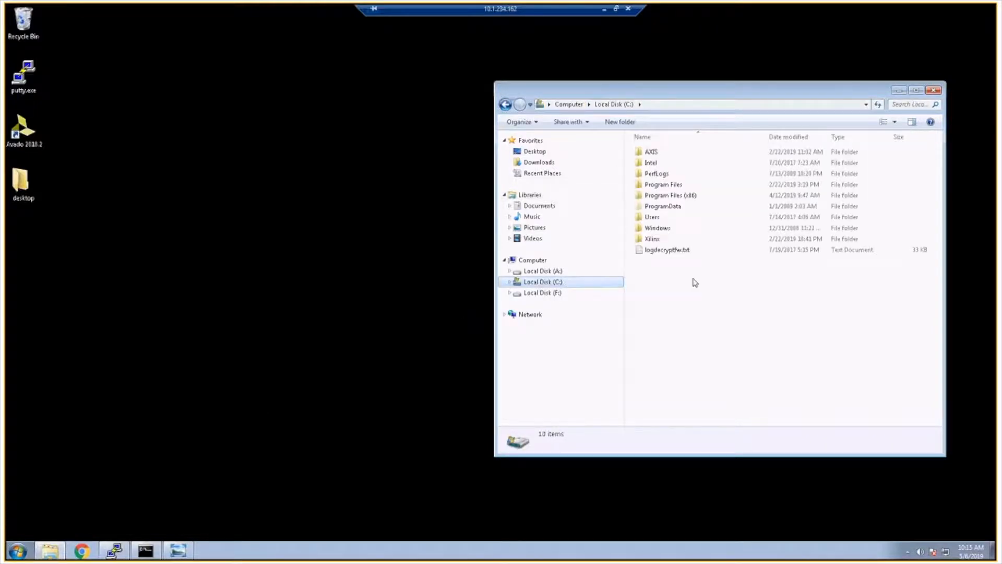
{"action": "mouse_move", "coordinate": [663, 205]}
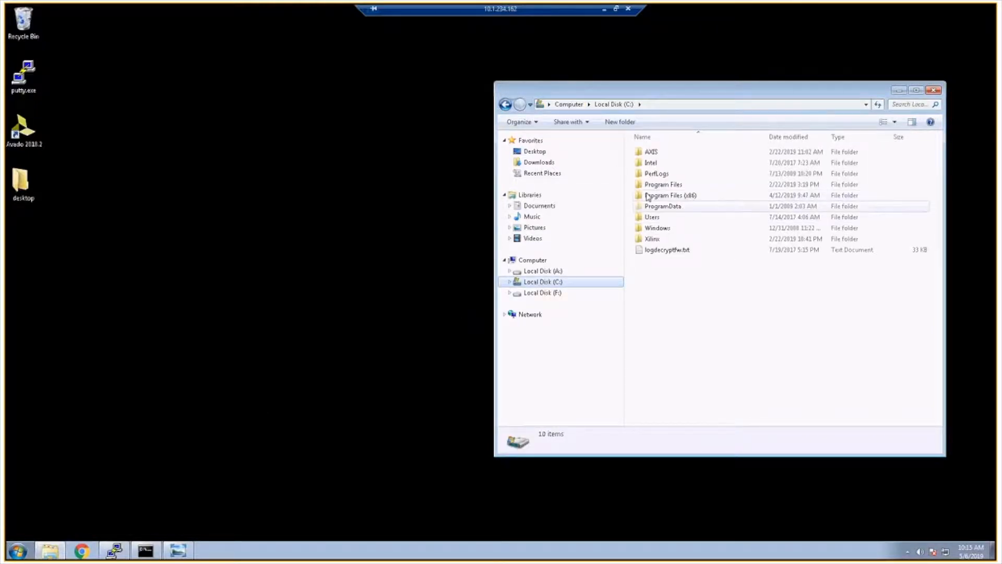
{"action": "double_click", "coordinate": [670, 195]}
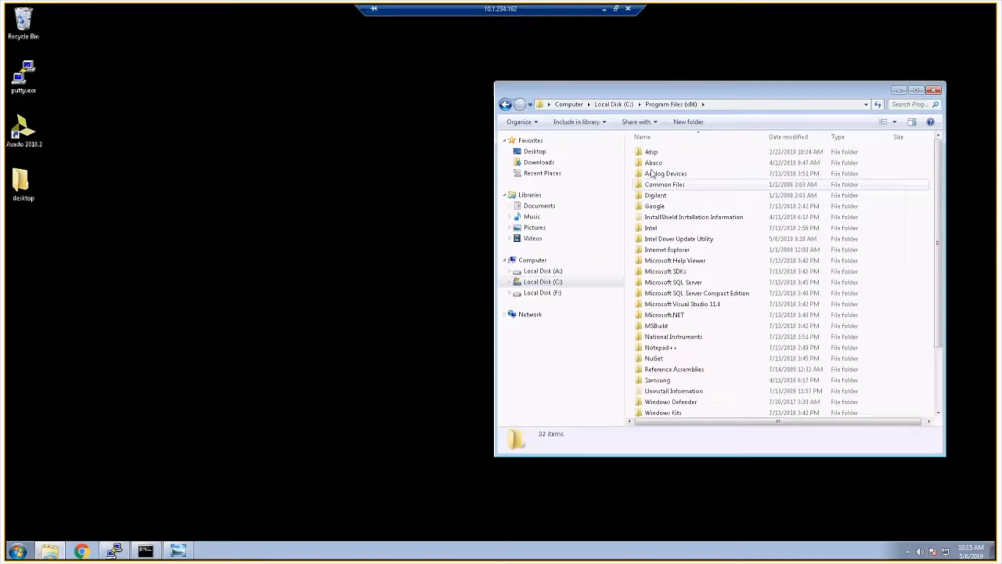
{"action": "double_click", "coordinate": [654, 163]}
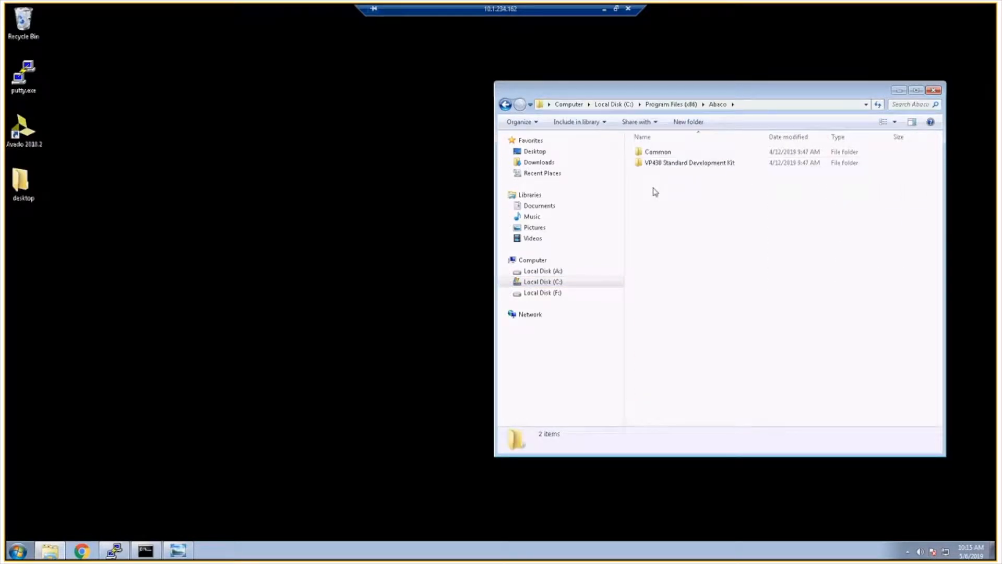
{"action": "mouse_move", "coordinate": [756, 180]}
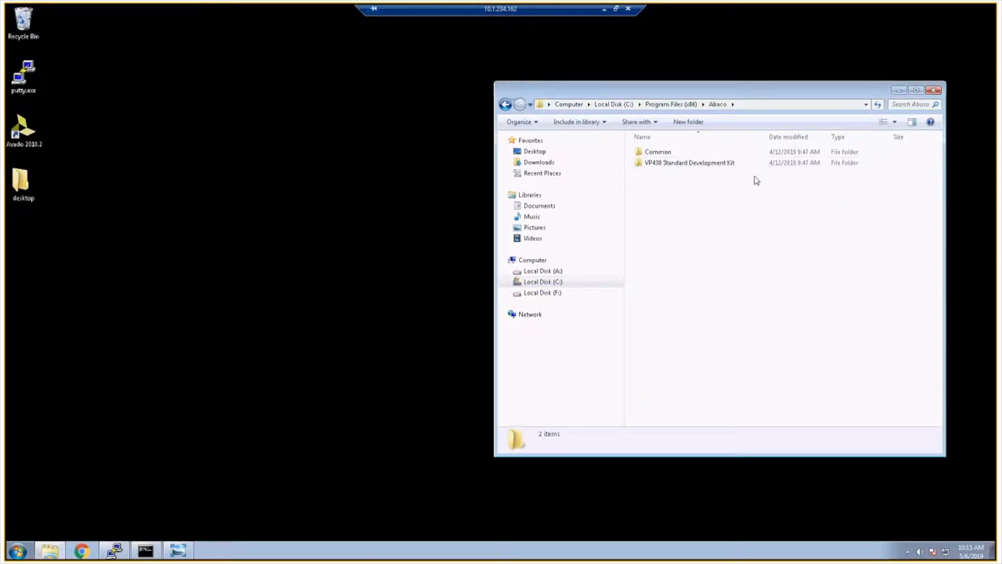
{"action": "left_click", "coordinate": [689, 163]}
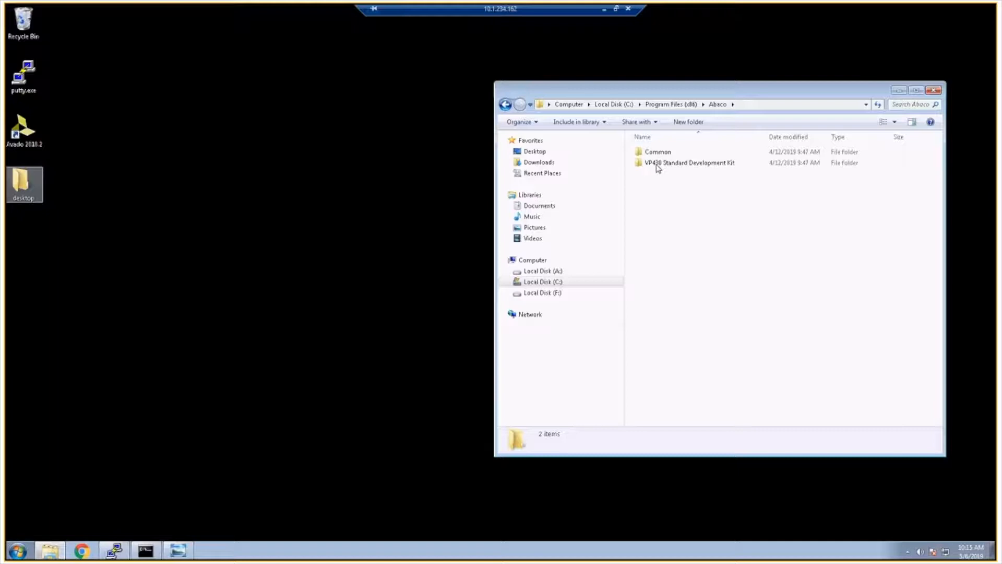
{"action": "double_click", "coordinate": [688, 163]}
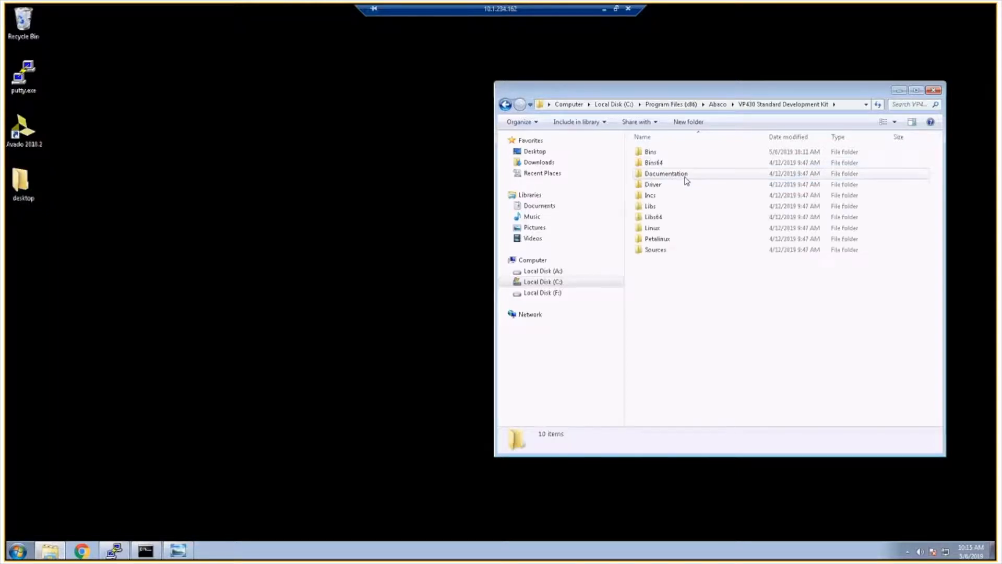
{"action": "double_click", "coordinate": [666, 173]}
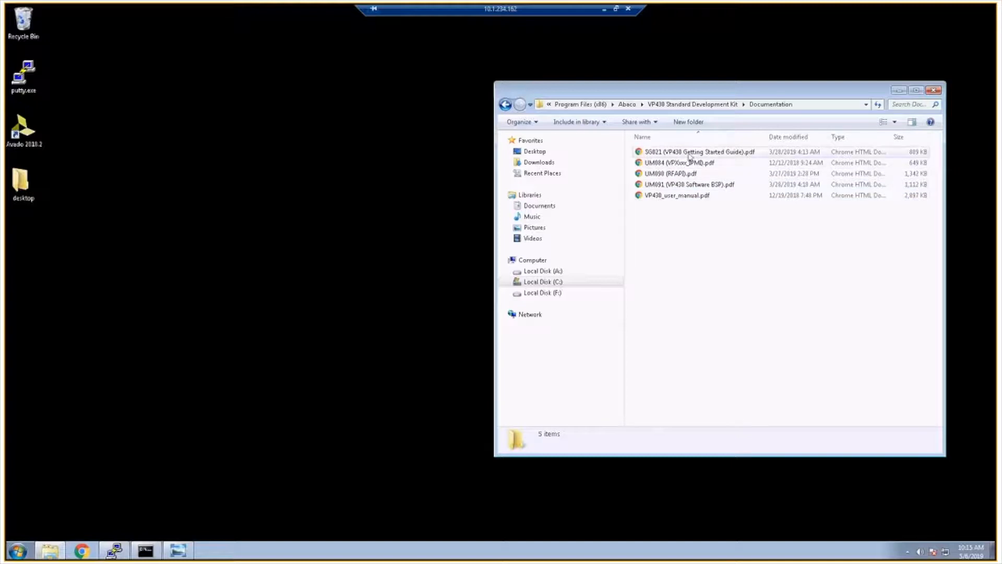
{"action": "mouse_move", "coordinate": [730, 253]}
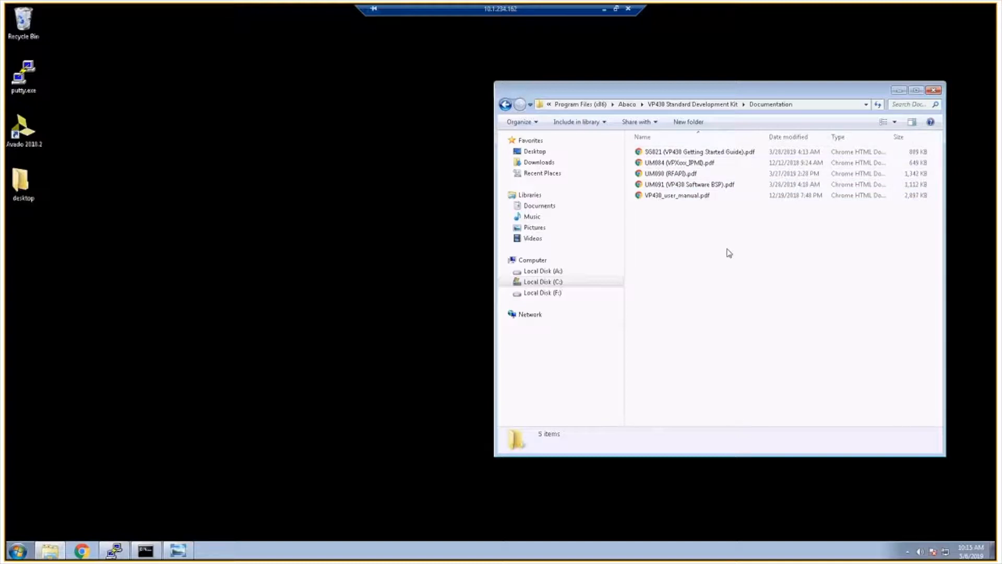
{"action": "left_click", "coordinate": [677, 195]}
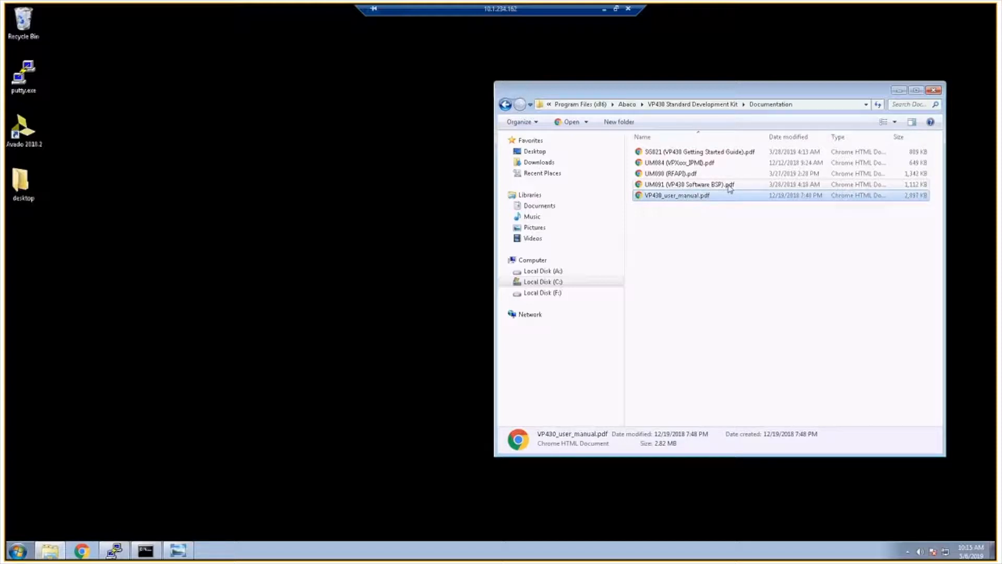
{"action": "mouse_move", "coordinate": [713, 185]}
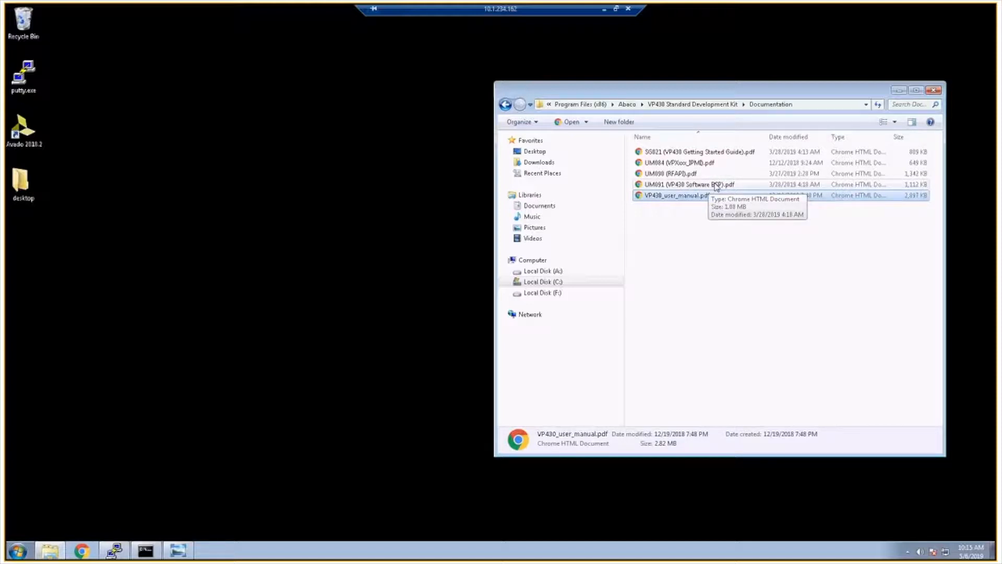
{"action": "left_click", "coordinate": [690, 184]}
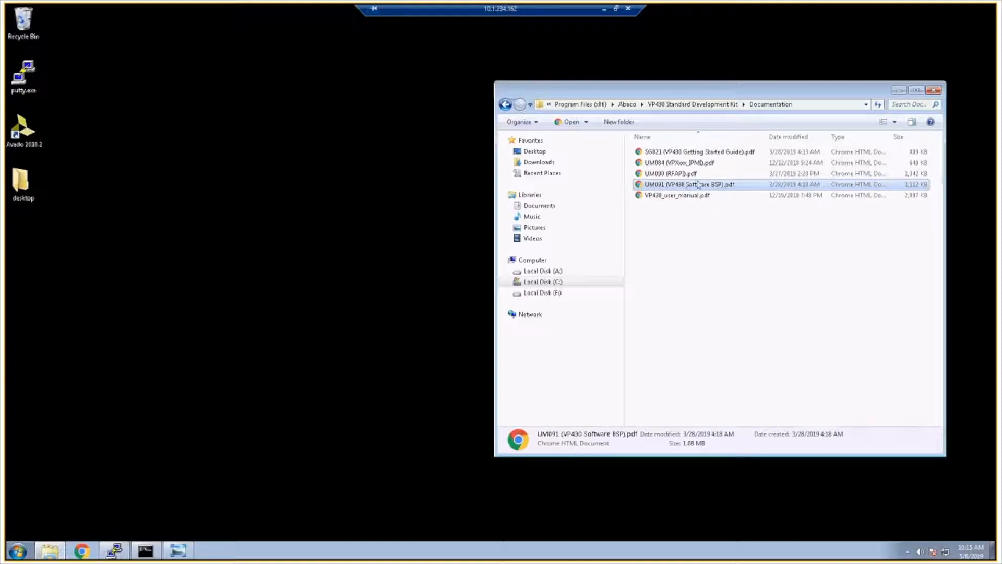
{"action": "mouse_move", "coordinate": [674, 175]}
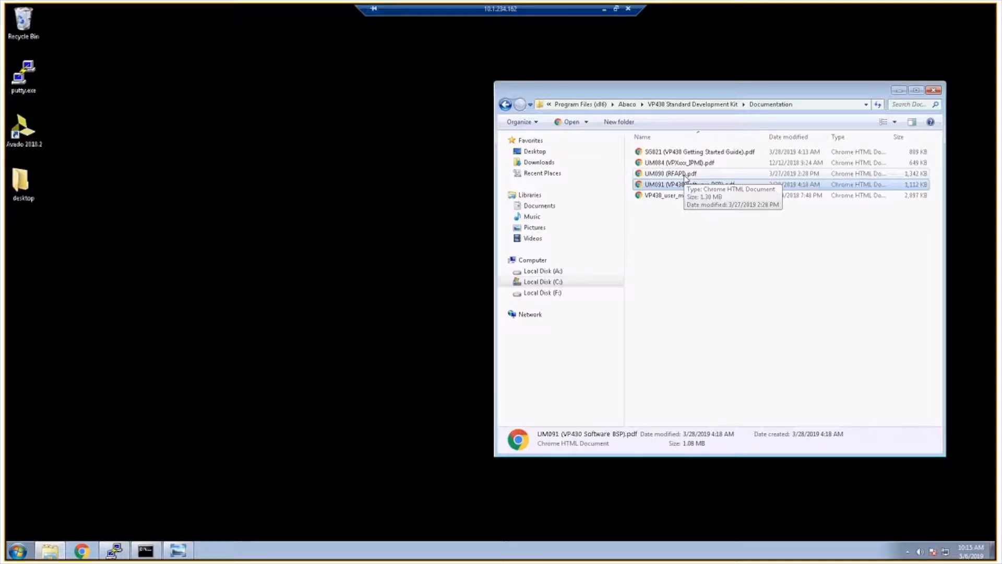
{"action": "left_click", "coordinate": [671, 173]}
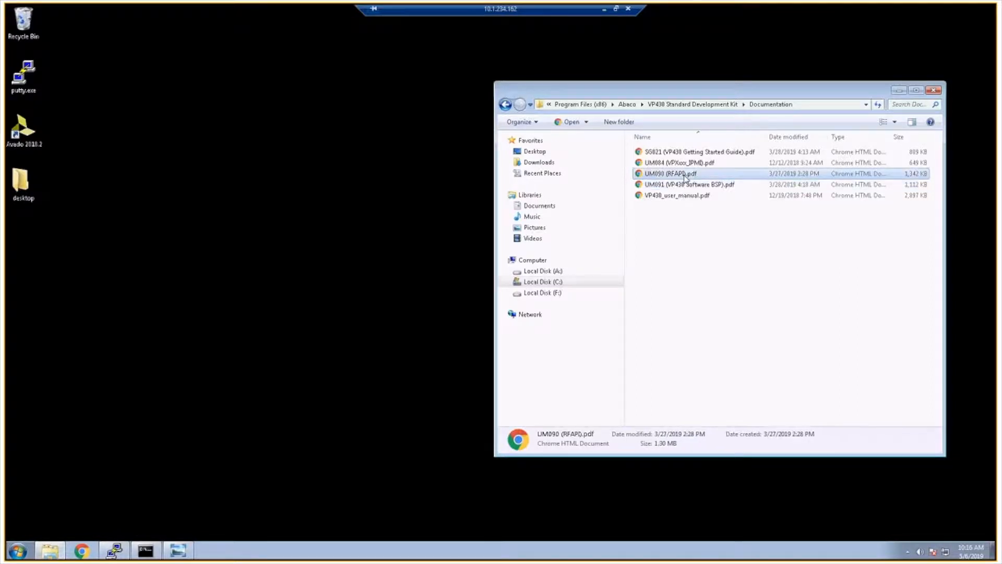
{"action": "mouse_move", "coordinate": [690, 186]}
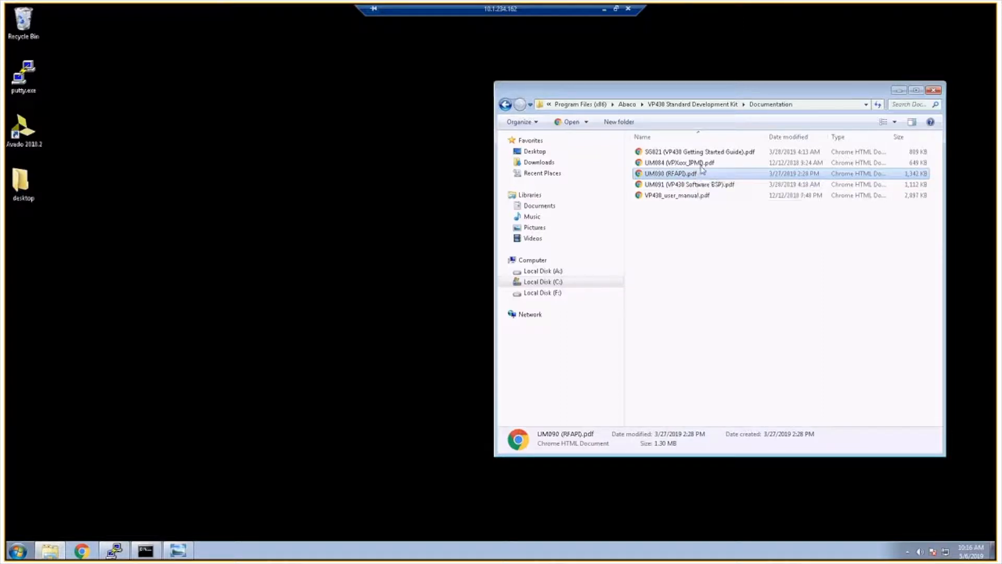
{"action": "mouse_move", "coordinate": [680, 163]}
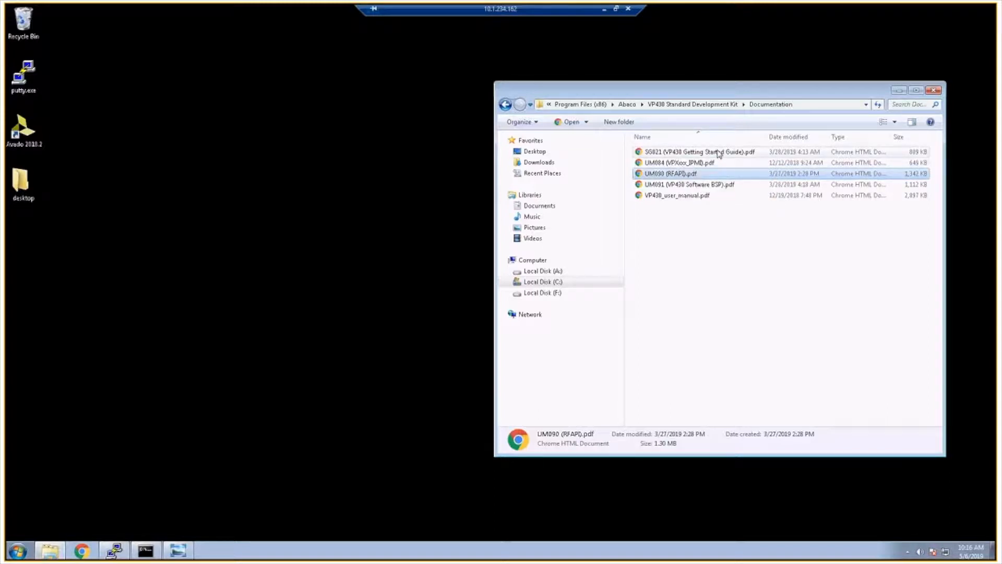
{"action": "left_click", "coordinate": [696, 151]}
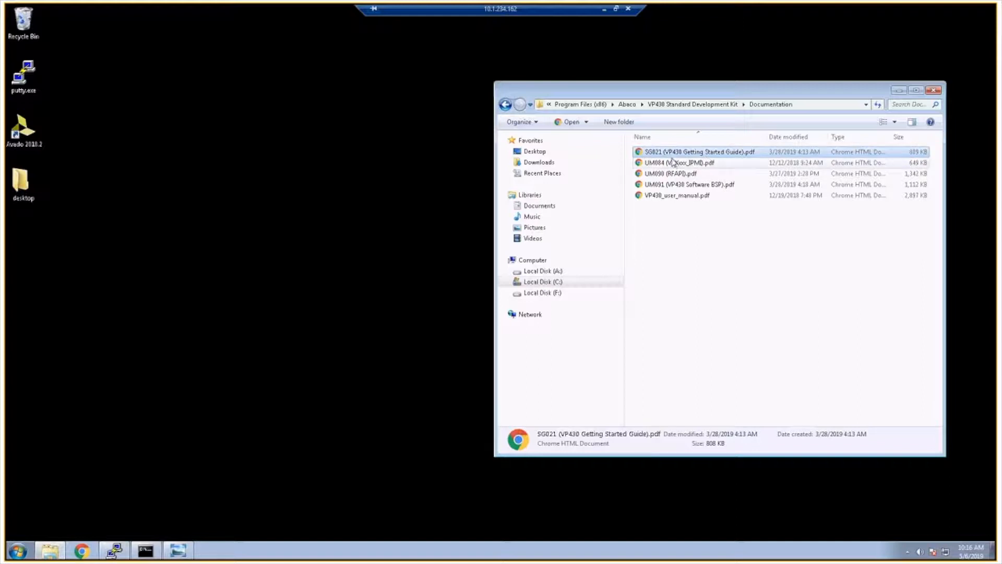
{"action": "mouse_move", "coordinate": [677, 163]}
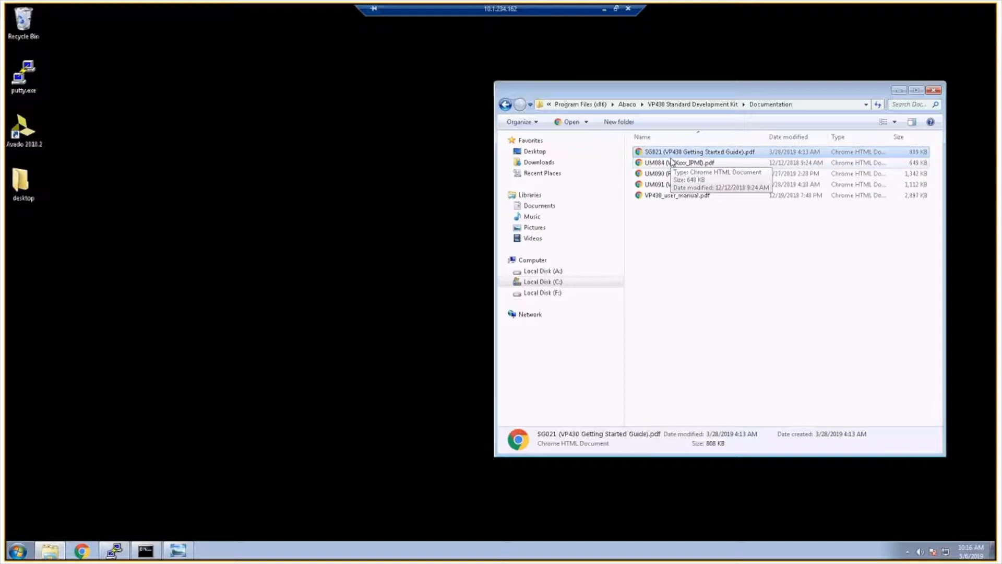
{"action": "mouse_move", "coordinate": [688, 241]}
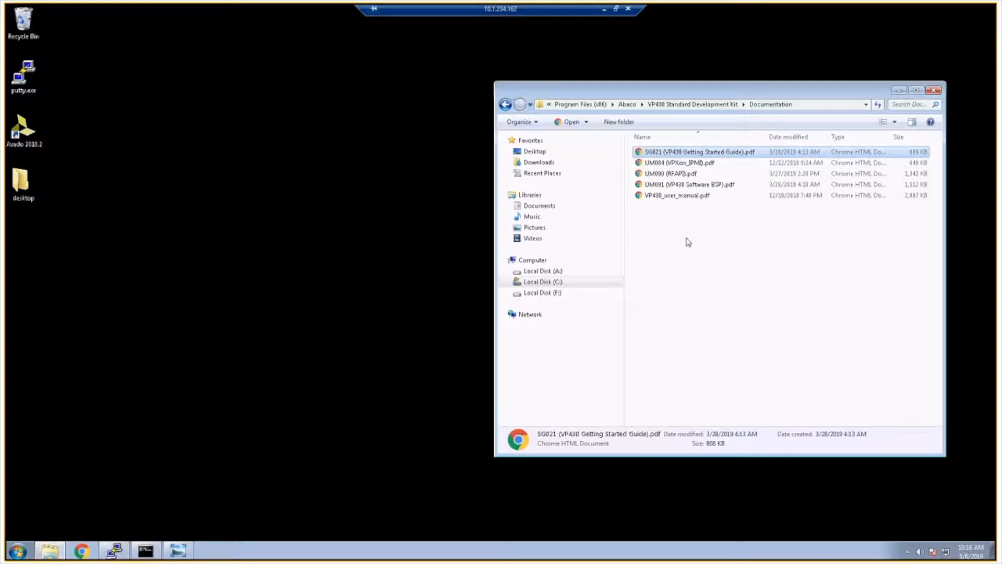
{"action": "mouse_move", "coordinate": [722, 112]}
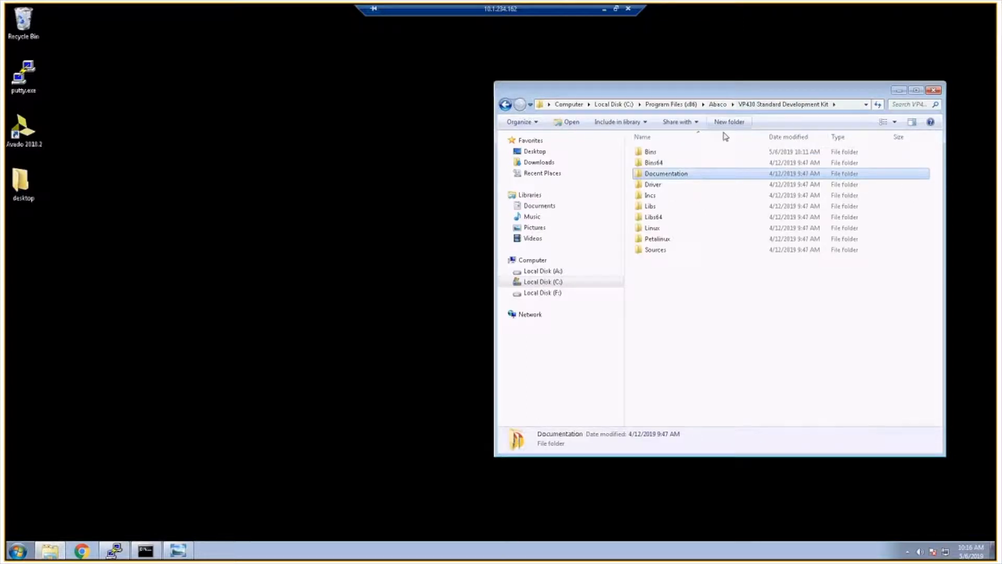
{"action": "mouse_move", "coordinate": [669, 253]}
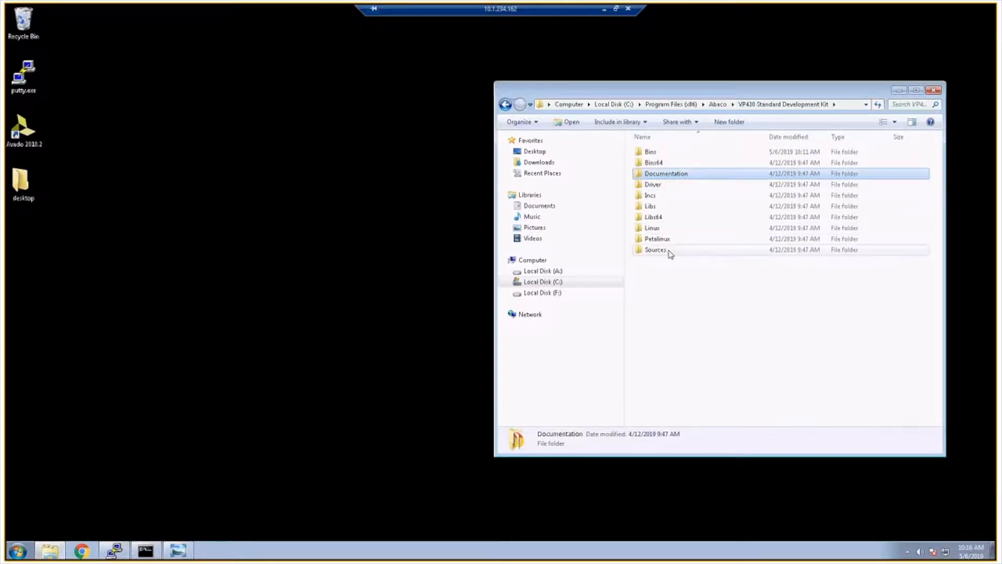
Look through the libRFAPI folder contents inside Sources.
{"action": "double_click", "coordinate": [655, 250]}
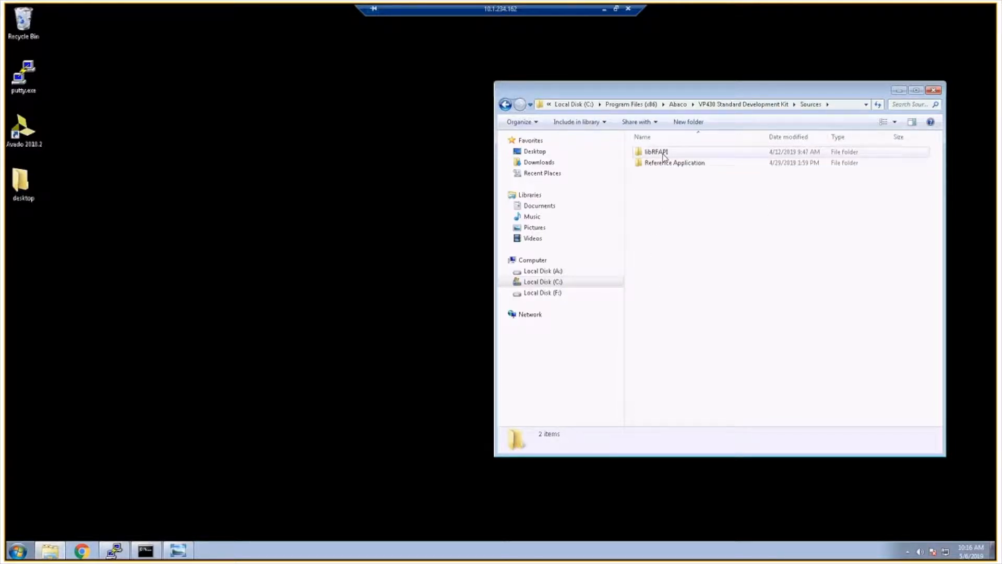
{"action": "double_click", "coordinate": [656, 151]}
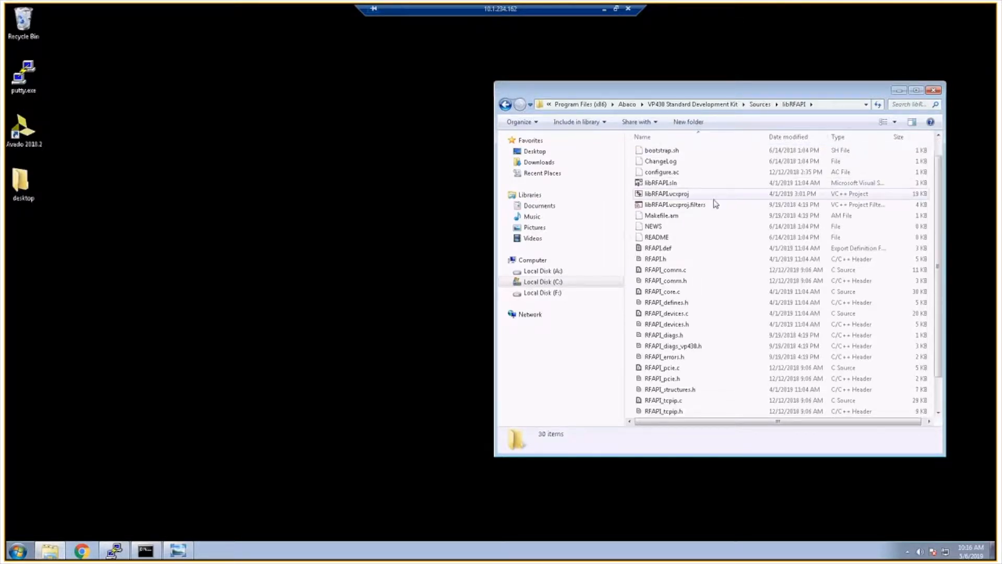
{"action": "scroll", "scroll_direction": "down", "scroll_amount": 3}
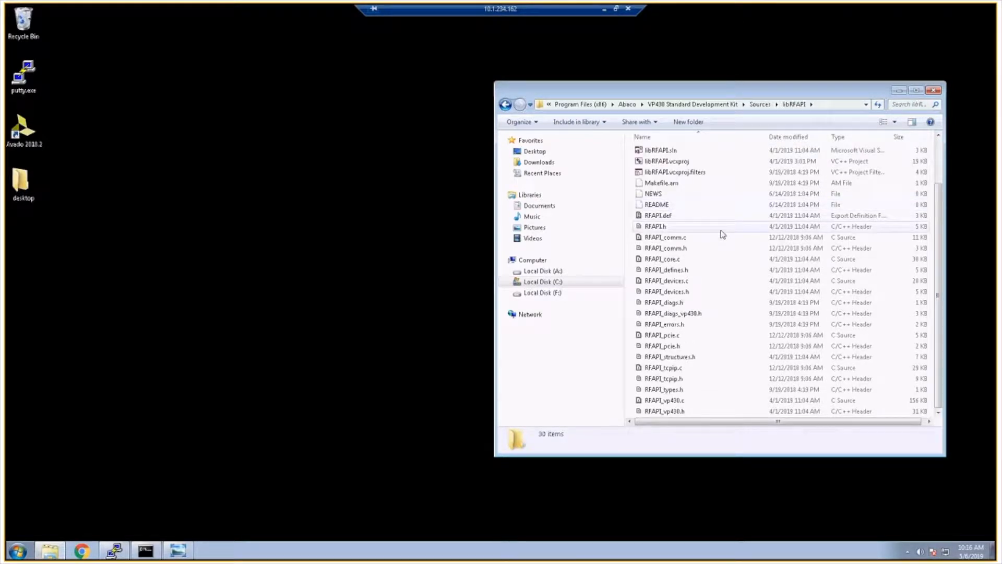
{"action": "scroll", "scroll_direction": "up", "scroll_amount": 3}
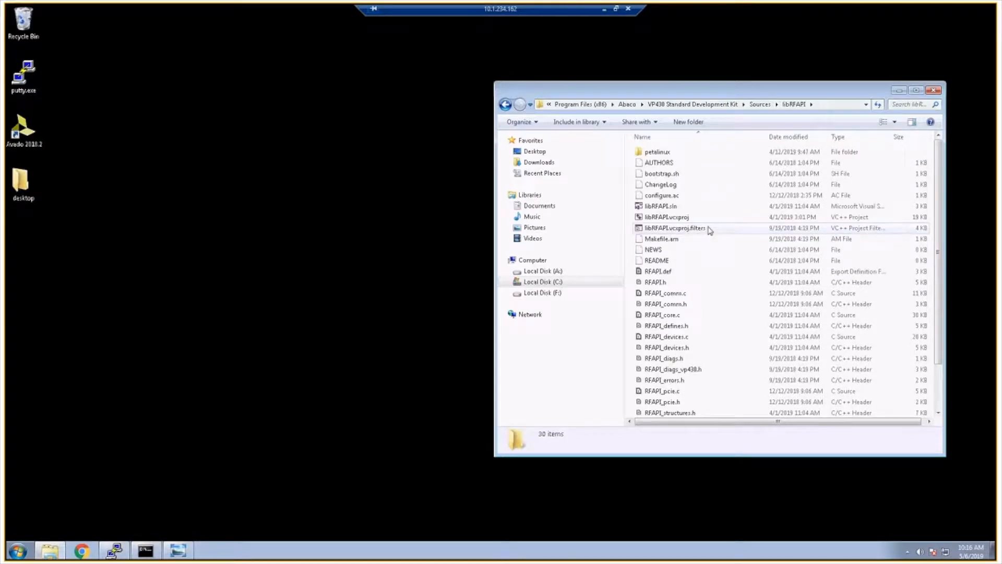
{"action": "mouse_move", "coordinate": [708, 206]}
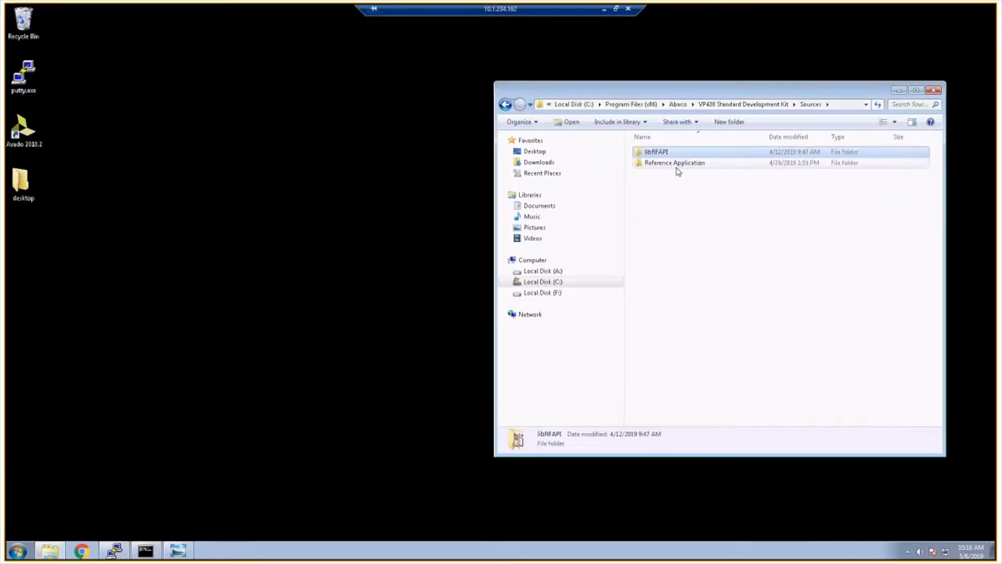
View the Reference Application folder, then return to Sources with libRFAPI selected.
{"action": "double_click", "coordinate": [675, 163]}
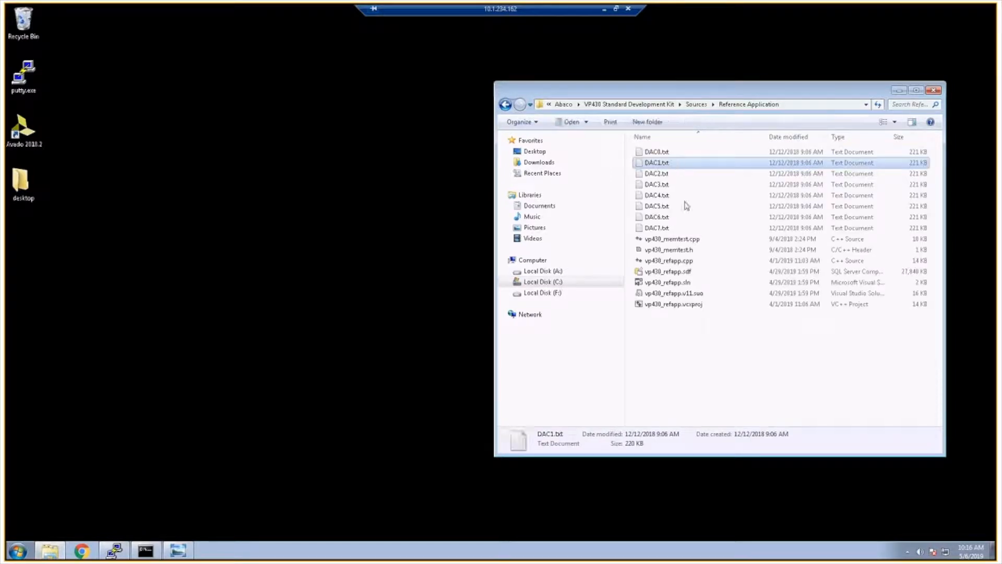
{"action": "mouse_move", "coordinate": [677, 298]}
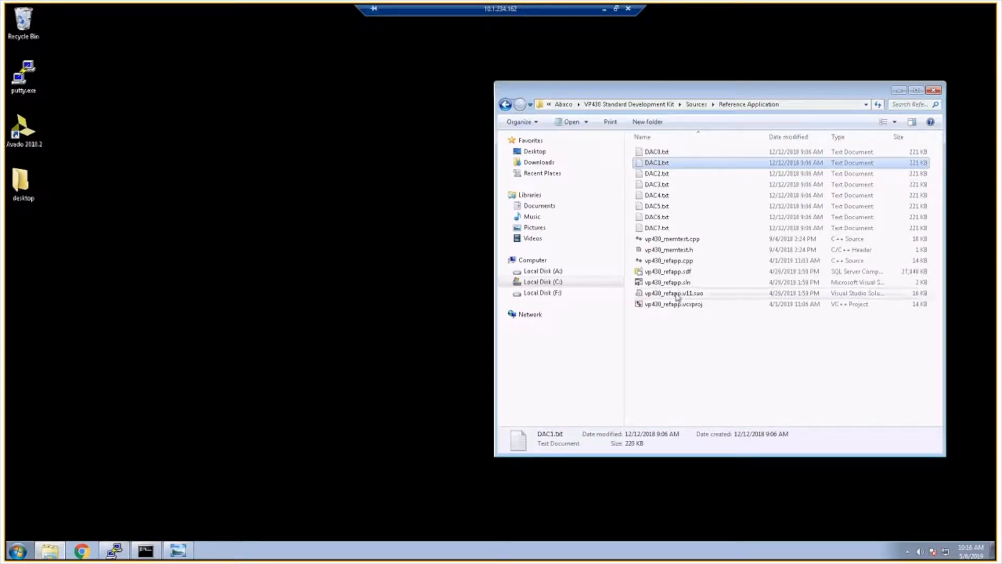
{"action": "mouse_move", "coordinate": [674, 293]}
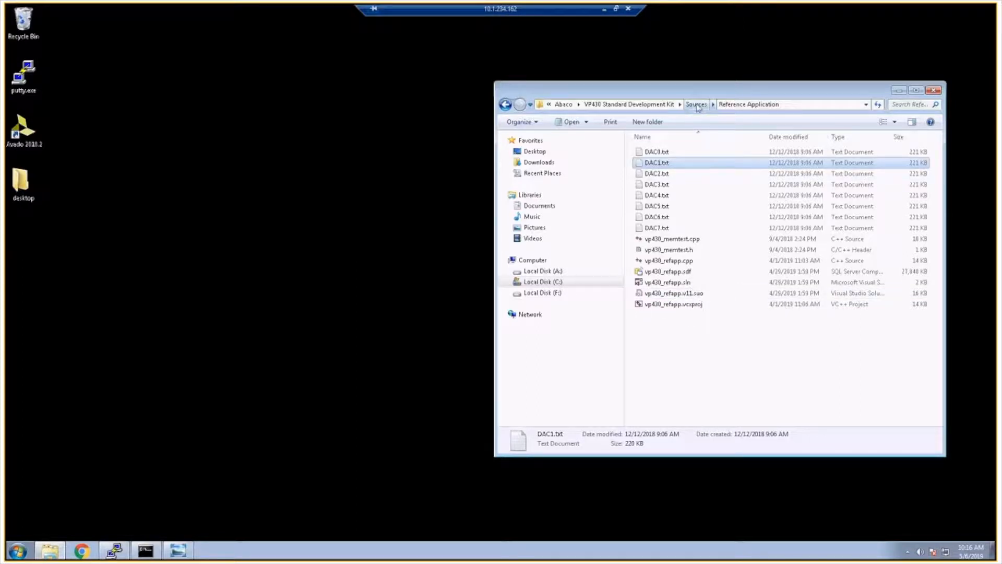
{"action": "left_click", "coordinate": [695, 104]}
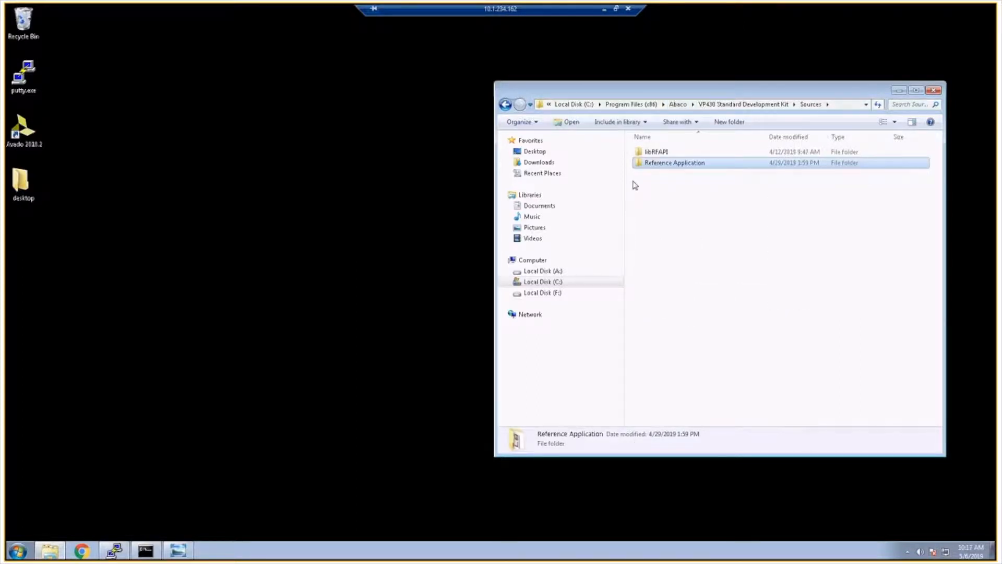
{"action": "mouse_move", "coordinate": [703, 163]}
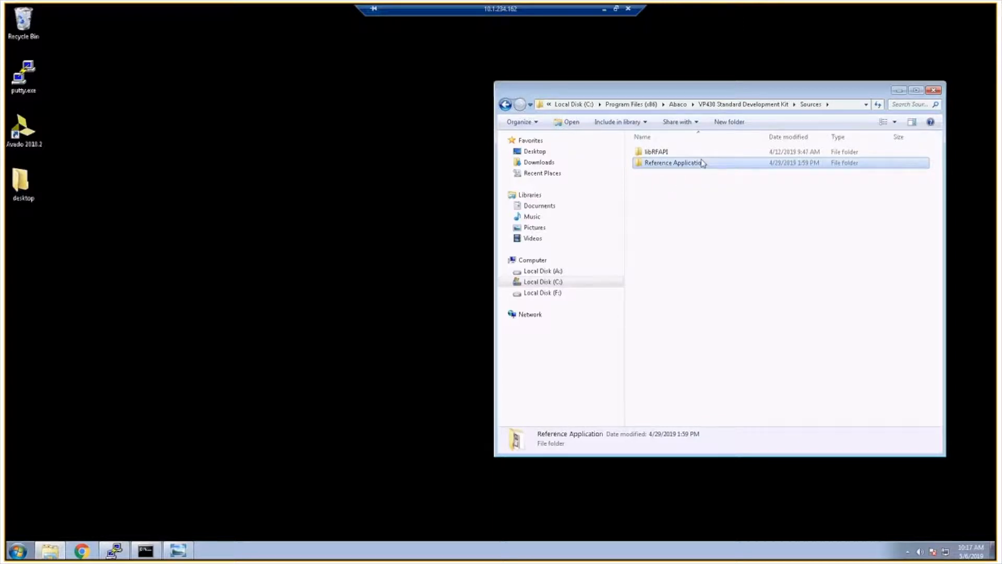
{"action": "mouse_move", "coordinate": [792, 171]}
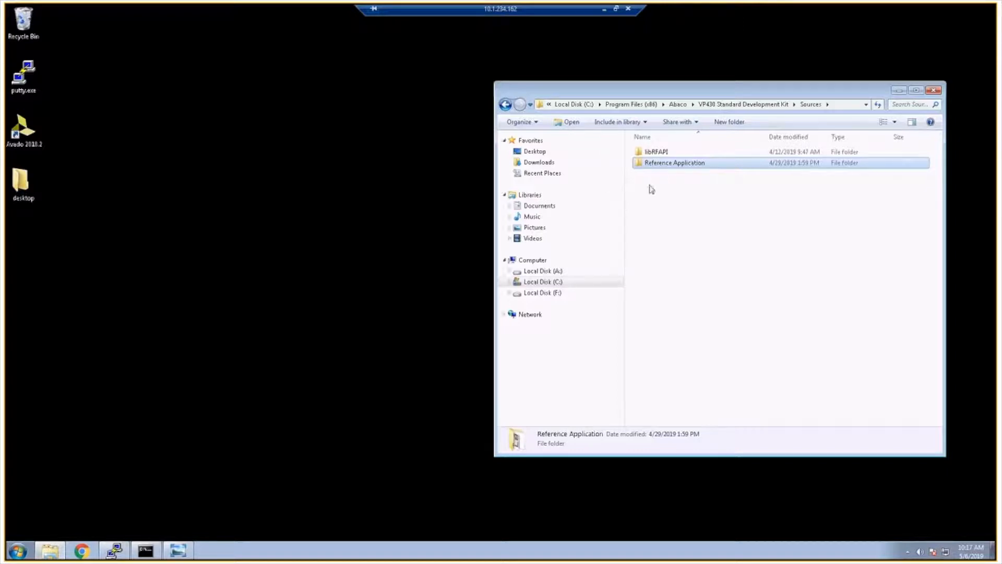
{"action": "left_click", "coordinate": [655, 151]}
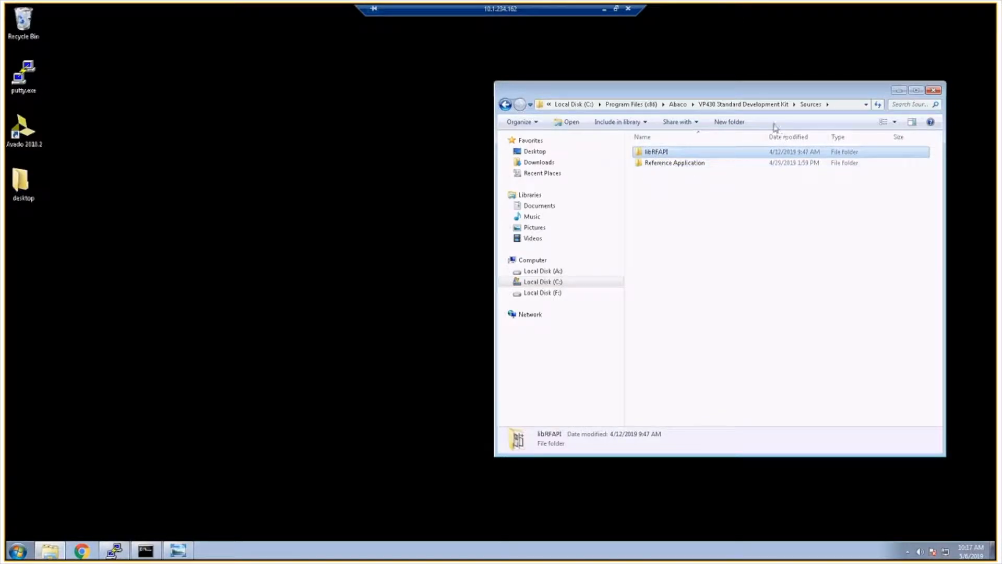
From the development kit folder, browse into Petalinux\BSP to see the BSP file.
{"action": "left_click", "coordinate": [505, 104]}
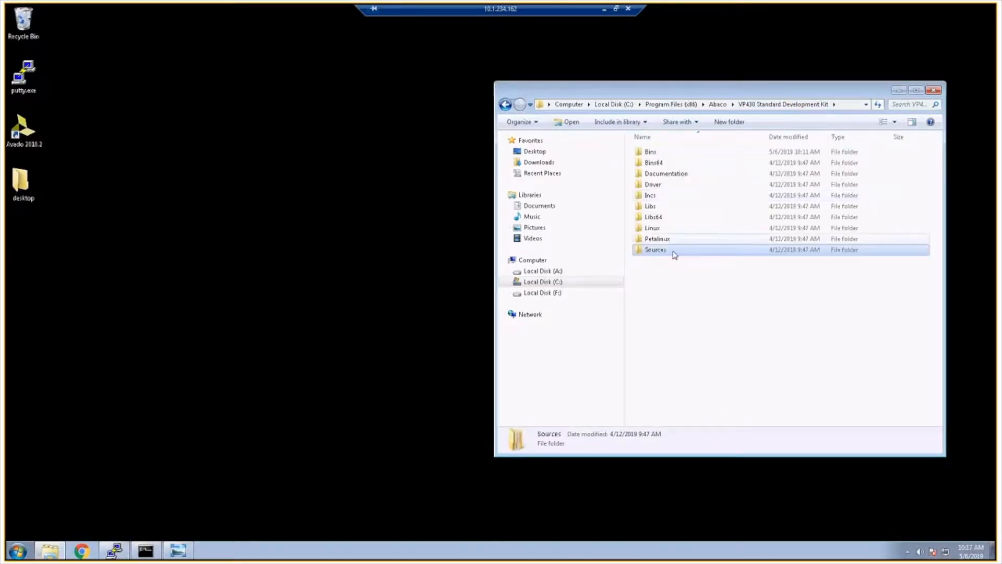
{"action": "mouse_move", "coordinate": [656, 238]}
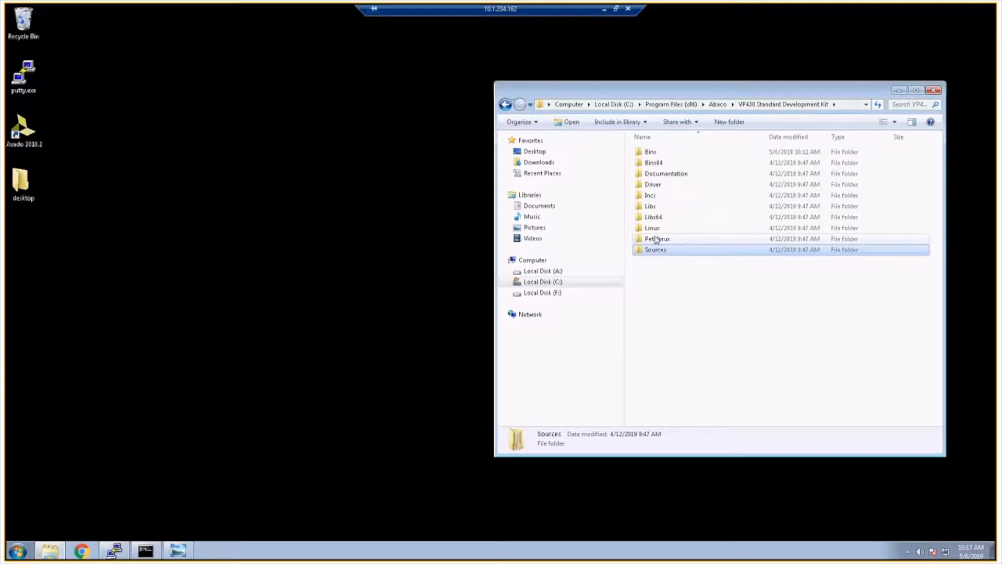
{"action": "mouse_move", "coordinate": [674, 249]}
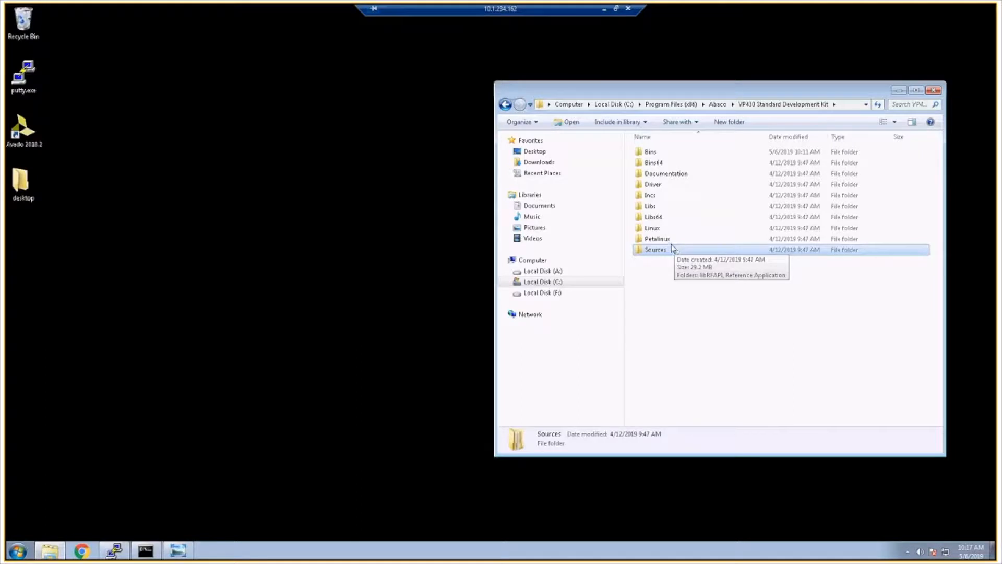
{"action": "double_click", "coordinate": [656, 238]}
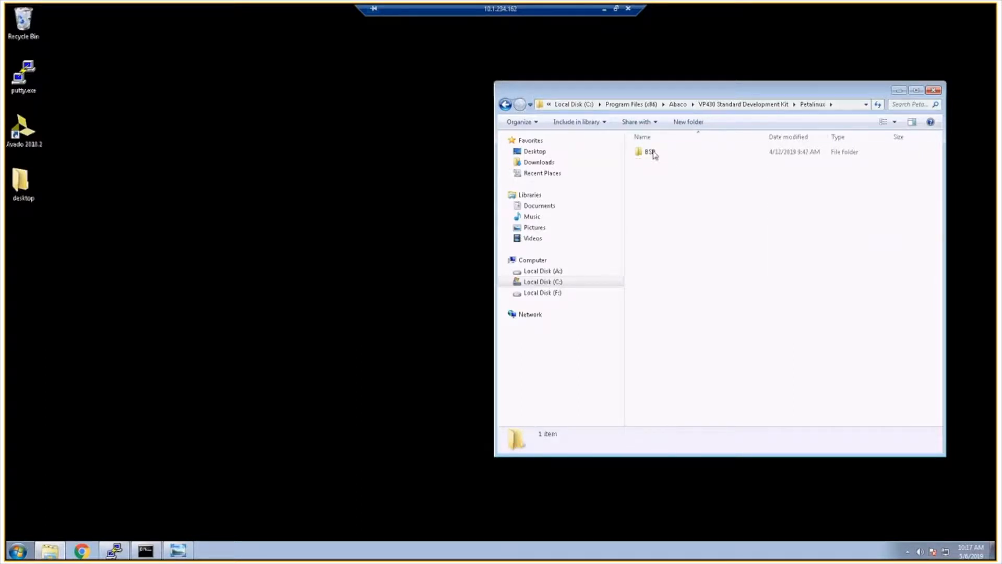
{"action": "double_click", "coordinate": [649, 151]}
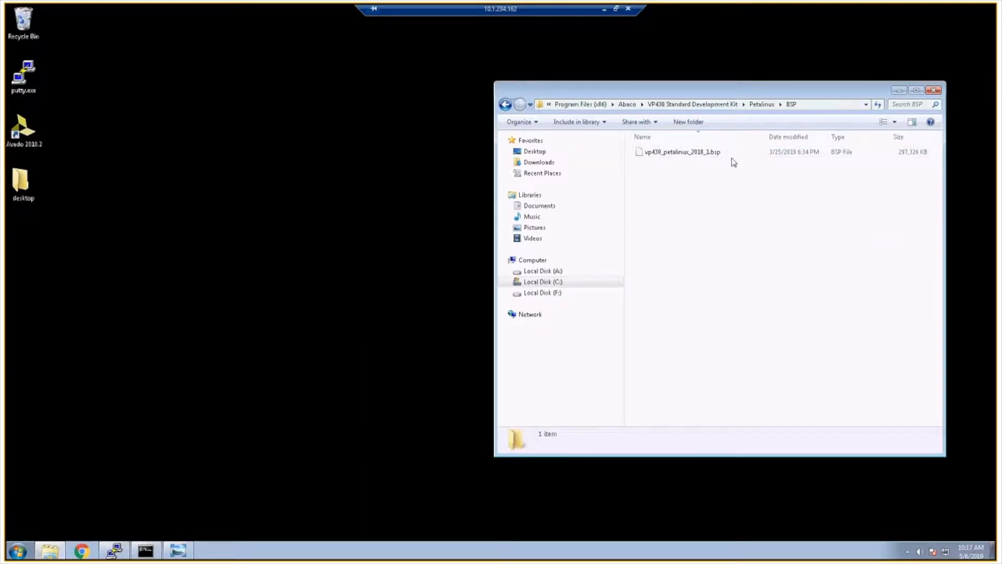
{"action": "mouse_move", "coordinate": [702, 170]}
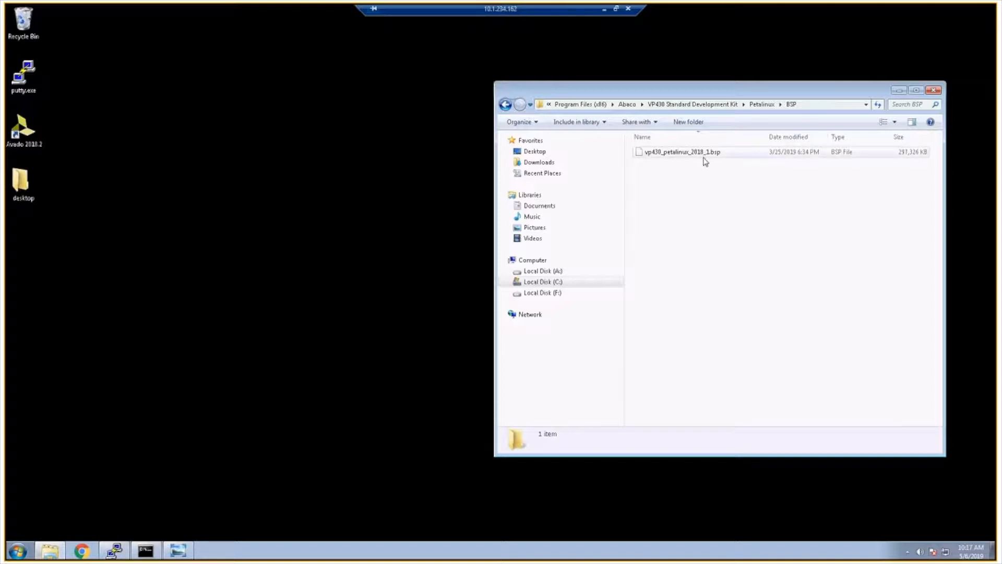
{"action": "mouse_move", "coordinate": [711, 161]}
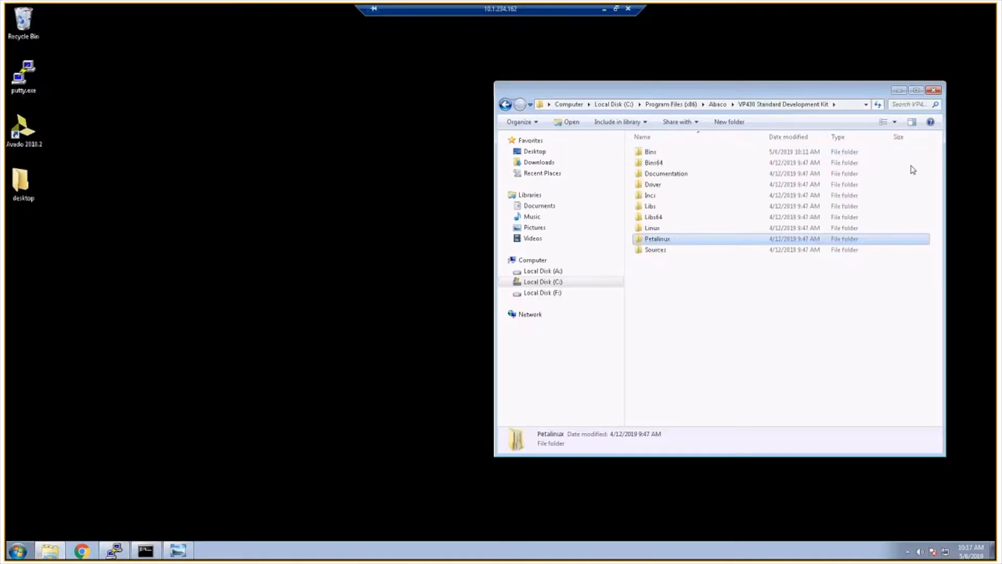
{"action": "mouse_move", "coordinate": [660, 167]}
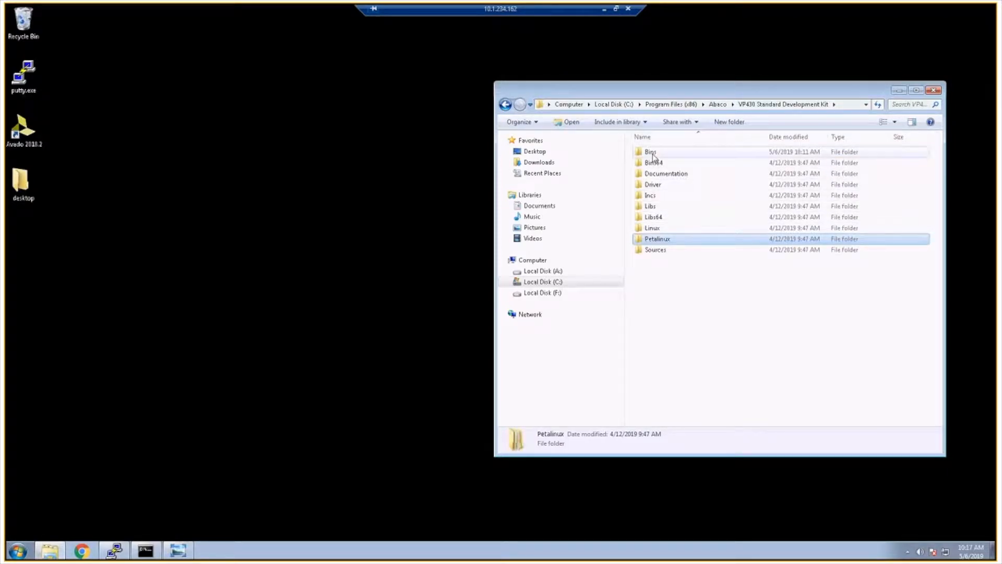
{"action": "mouse_move", "coordinate": [682, 155]}
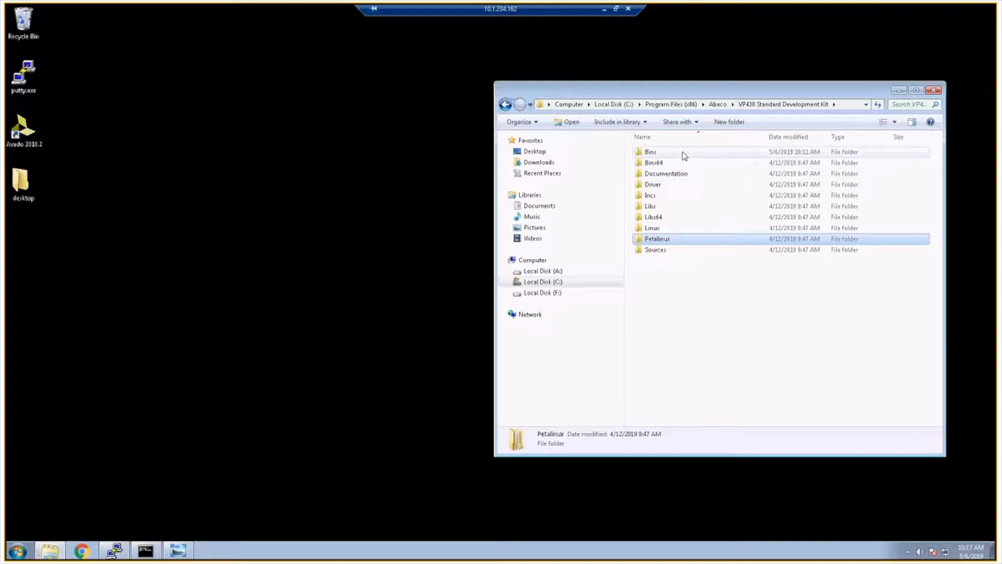
Show the Bins folder with vp430_refapp.exe, DLLs, BOOT.BIN and ADC text files.
{"action": "double_click", "coordinate": [650, 151]}
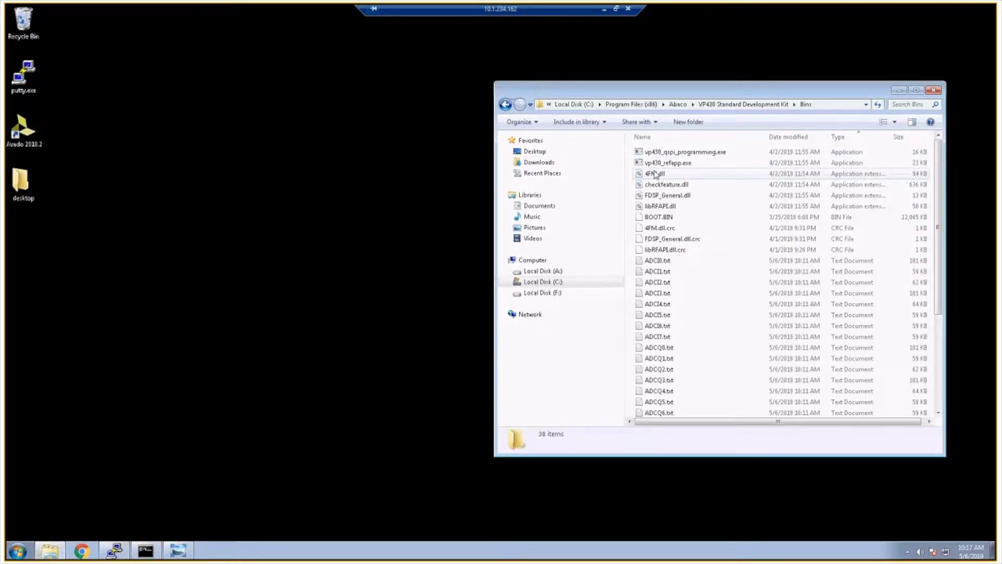
{"action": "mouse_move", "coordinate": [667, 163]}
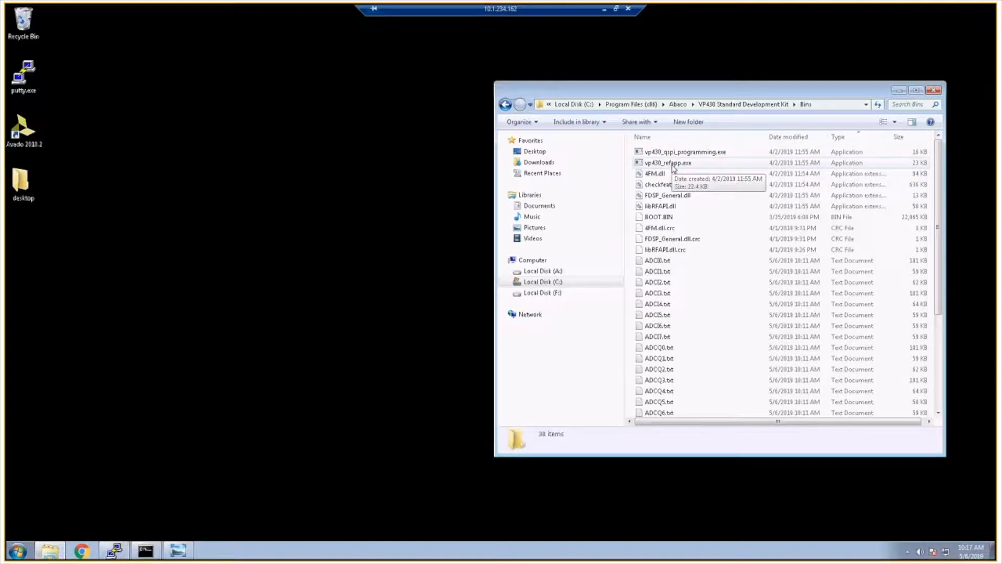
{"action": "mouse_move", "coordinate": [714, 171]}
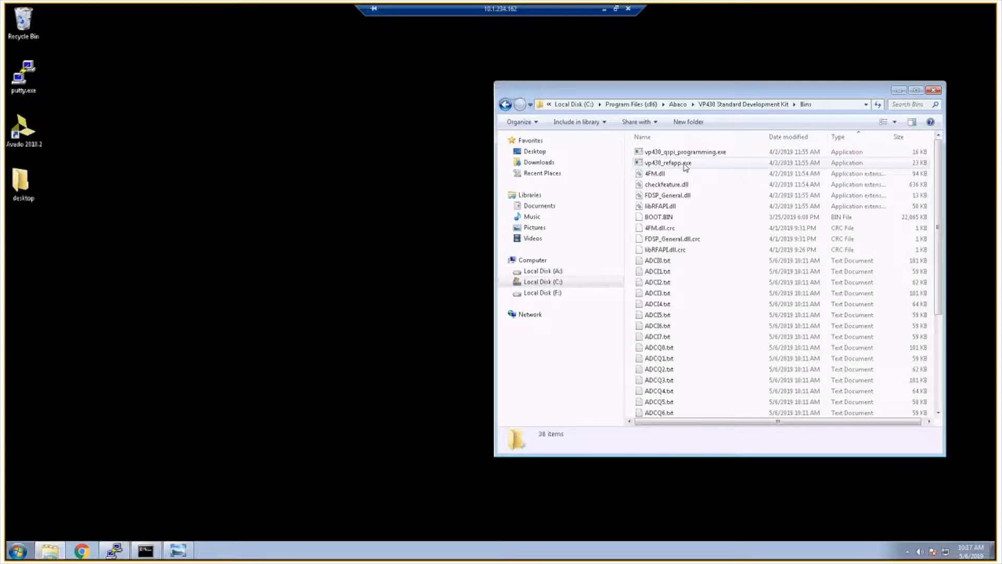
{"action": "mouse_move", "coordinate": [667, 163]}
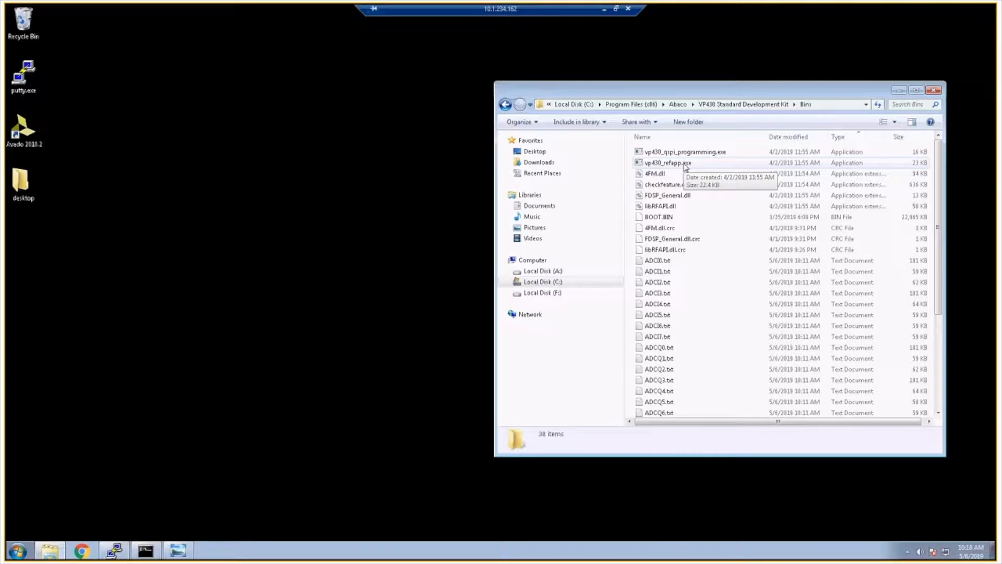
{"action": "mouse_move", "coordinate": [677, 164]}
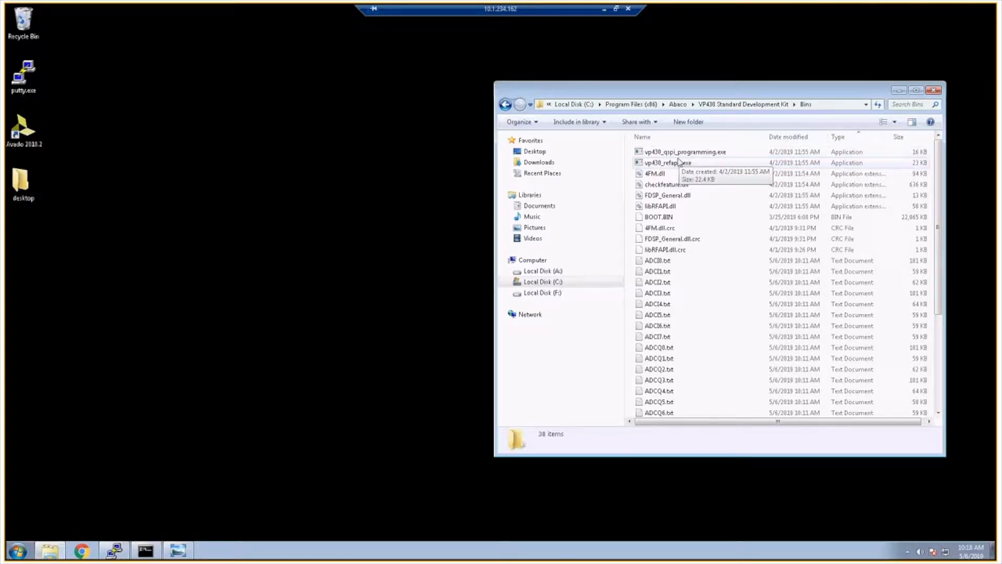
{"action": "mouse_move", "coordinate": [696, 158]}
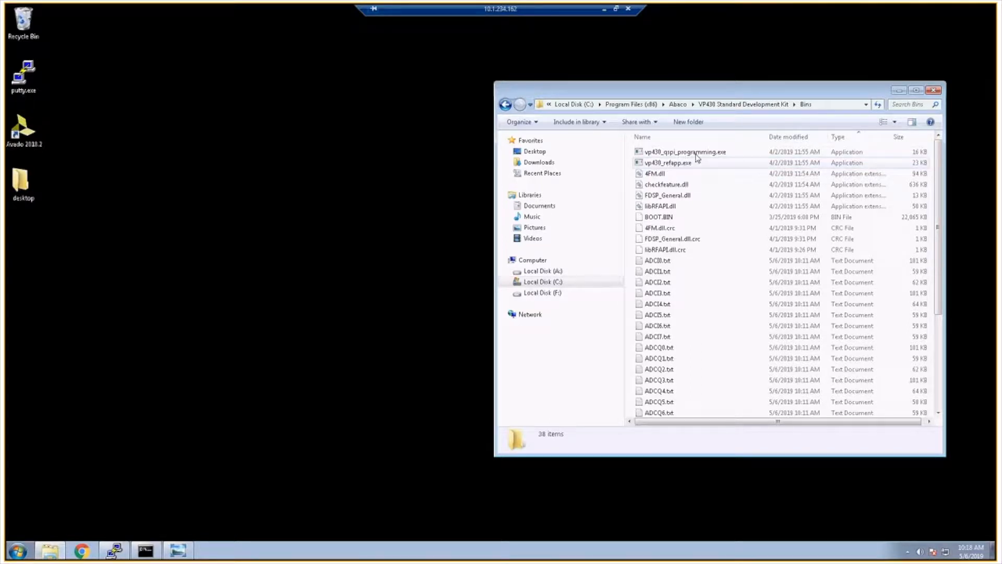
{"action": "mouse_move", "coordinate": [702, 163]}
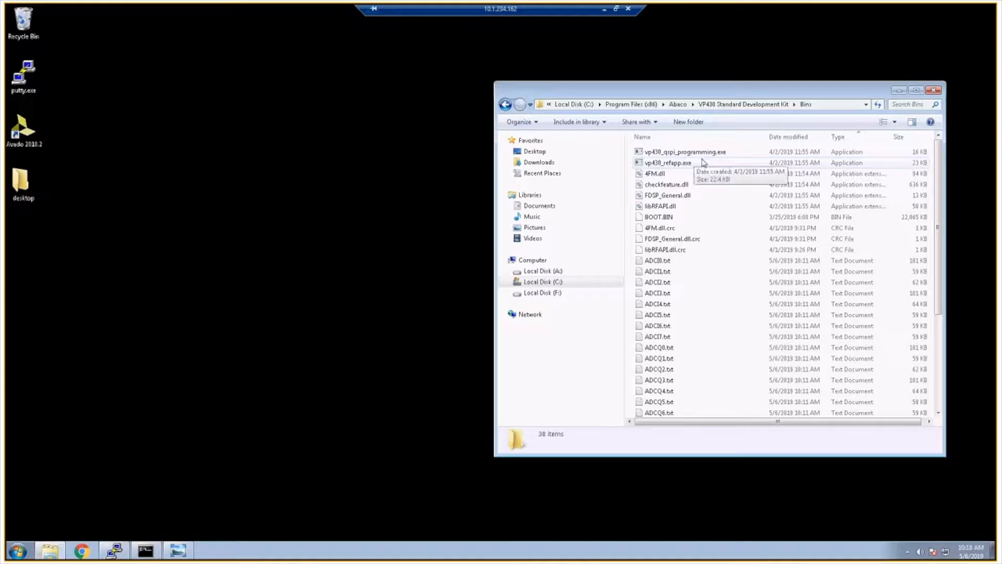
{"action": "mouse_move", "coordinate": [702, 157]}
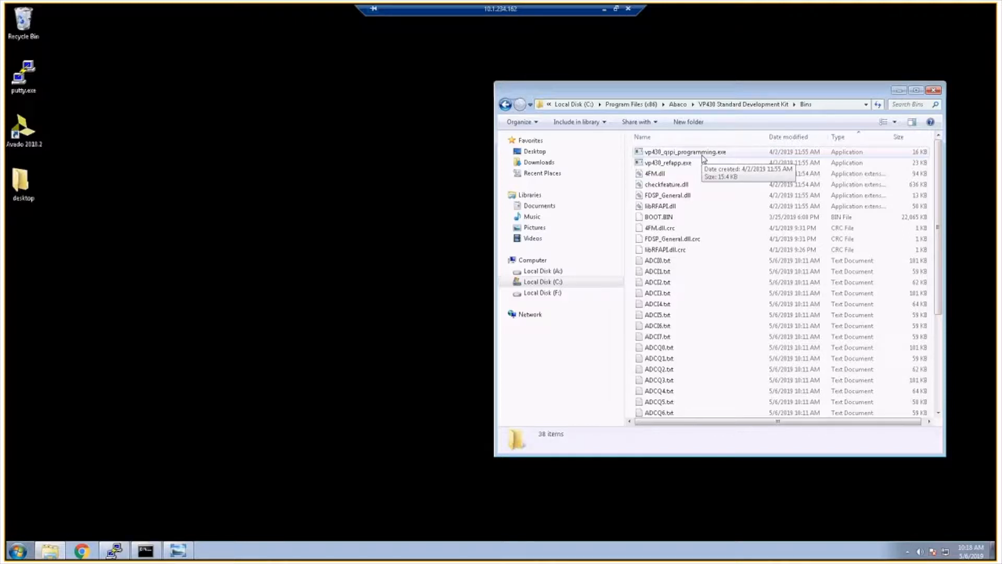
{"action": "mouse_move", "coordinate": [771, 115]}
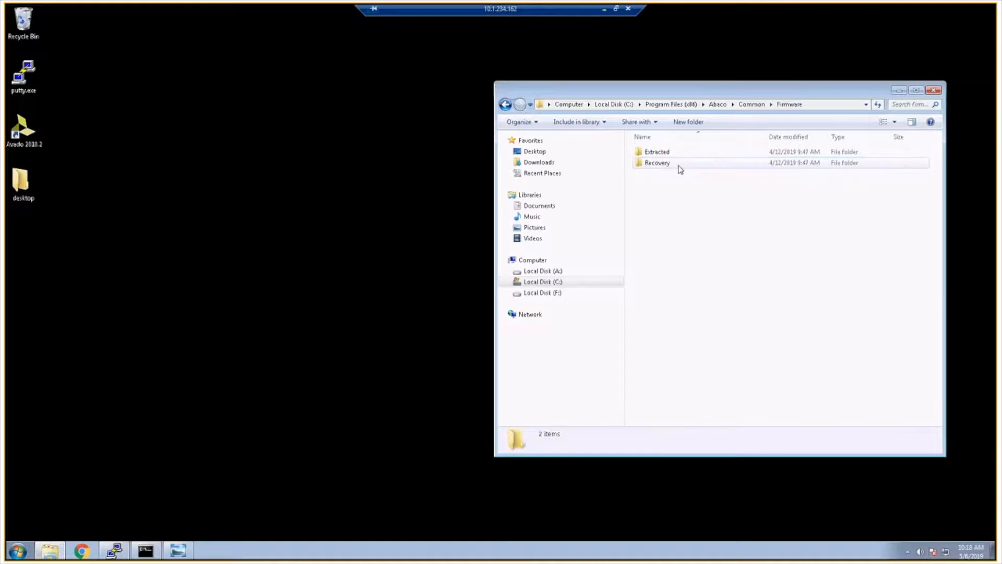
Browse the Recovery and Extracted 755_vp430_axi firmware folders.
{"action": "double_click", "coordinate": [656, 162]}
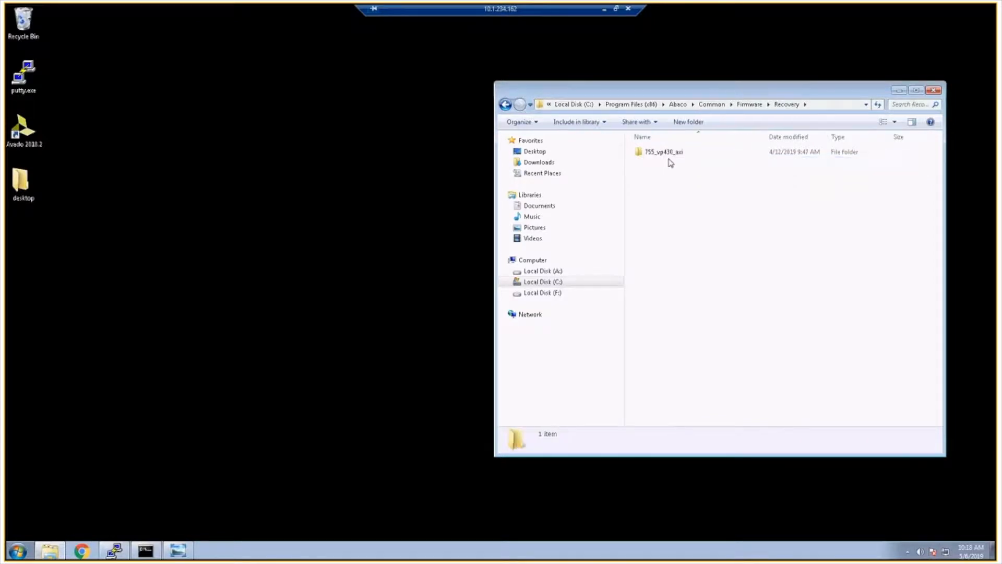
{"action": "double_click", "coordinate": [662, 151]}
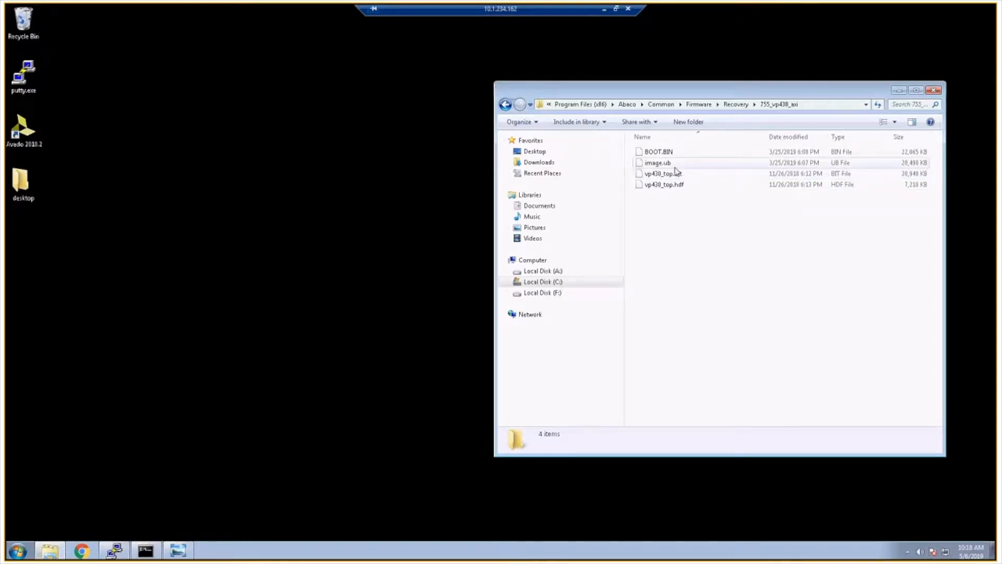
{"action": "mouse_move", "coordinate": [681, 168]}
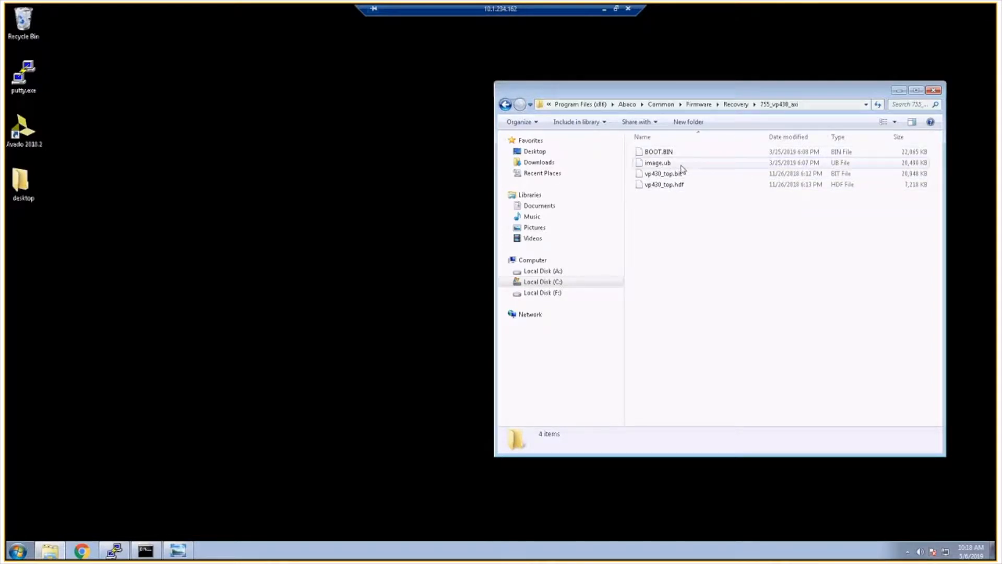
{"action": "mouse_move", "coordinate": [695, 169]}
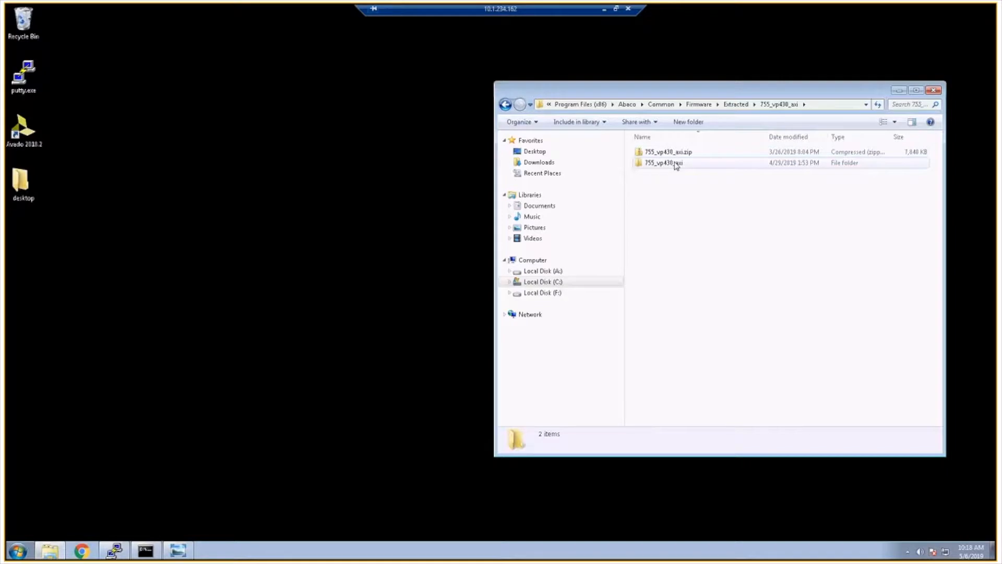
{"action": "double_click", "coordinate": [664, 162]}
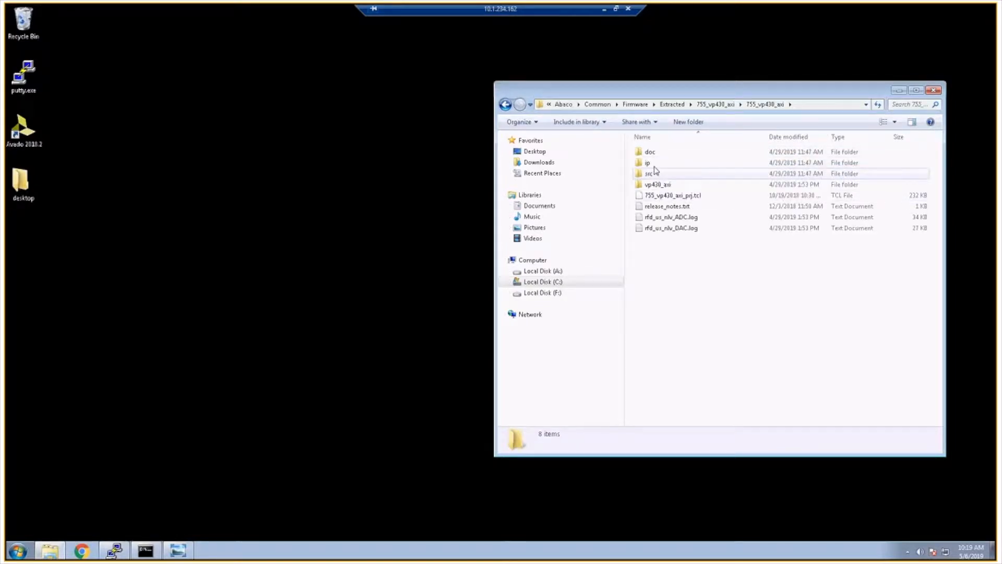
{"action": "mouse_move", "coordinate": [683, 178]}
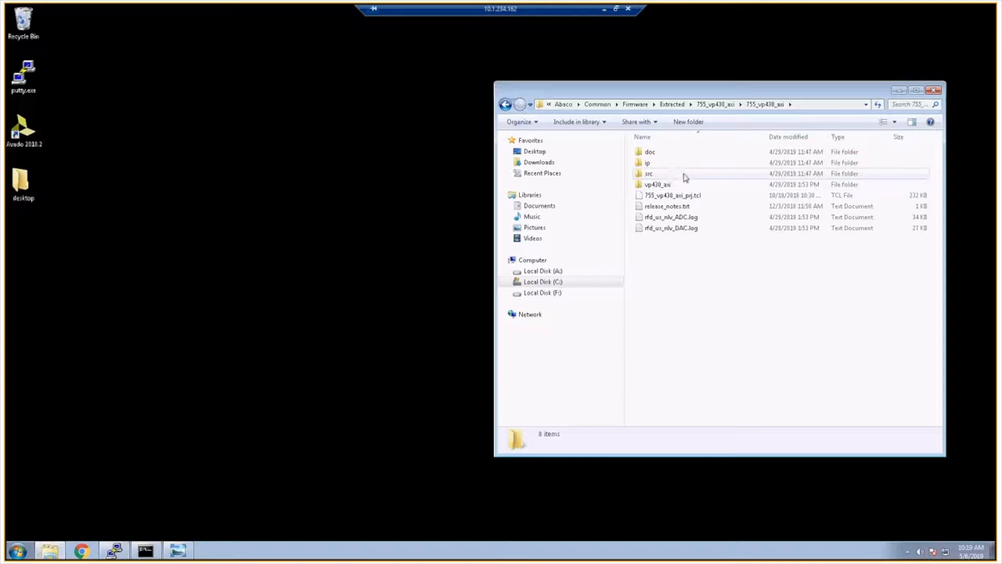
Return up through Firmware to the Abaco folder listing Common and the kit.
{"action": "left_click", "coordinate": [713, 105]}
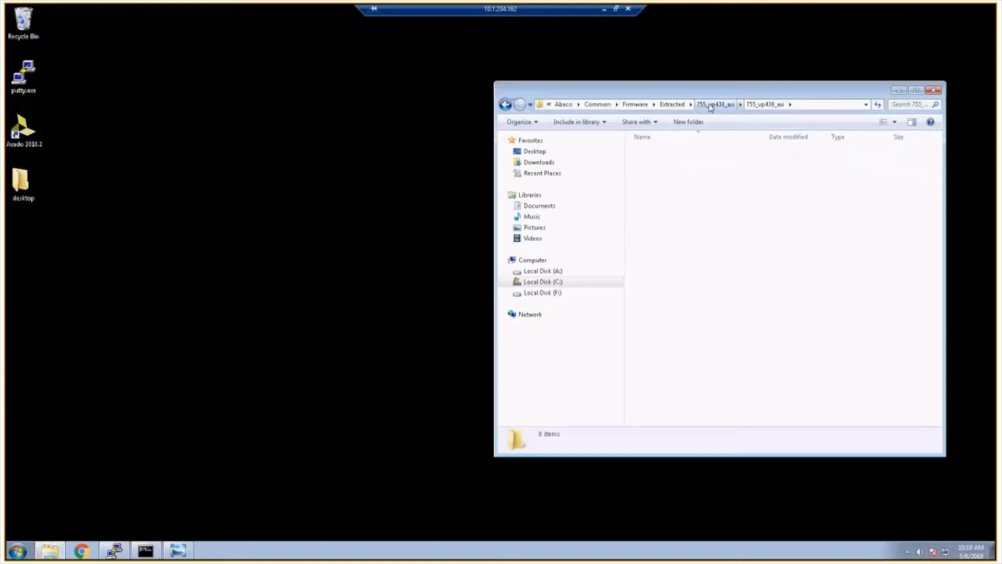
{"action": "left_click", "coordinate": [635, 105]}
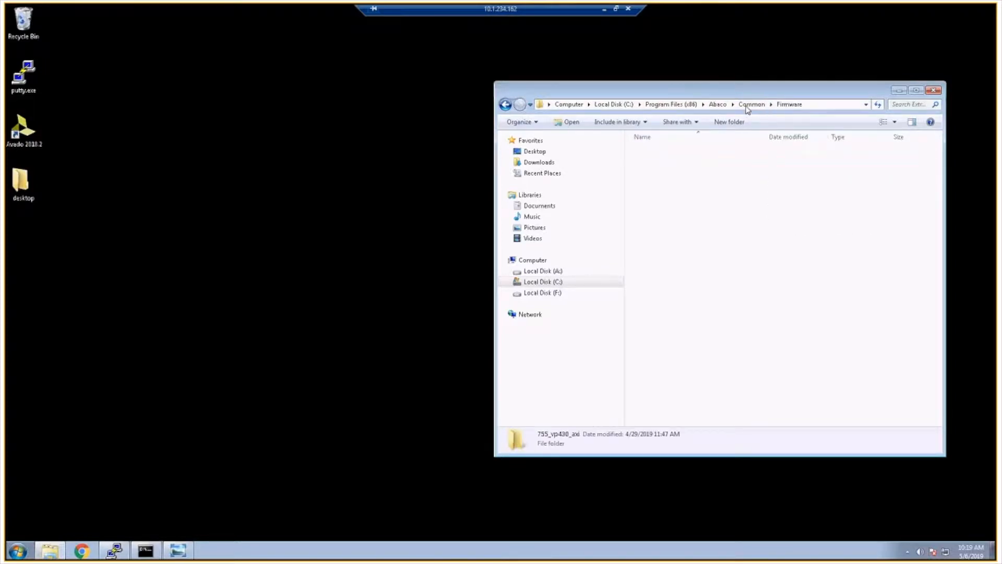
{"action": "left_click", "coordinate": [717, 105]}
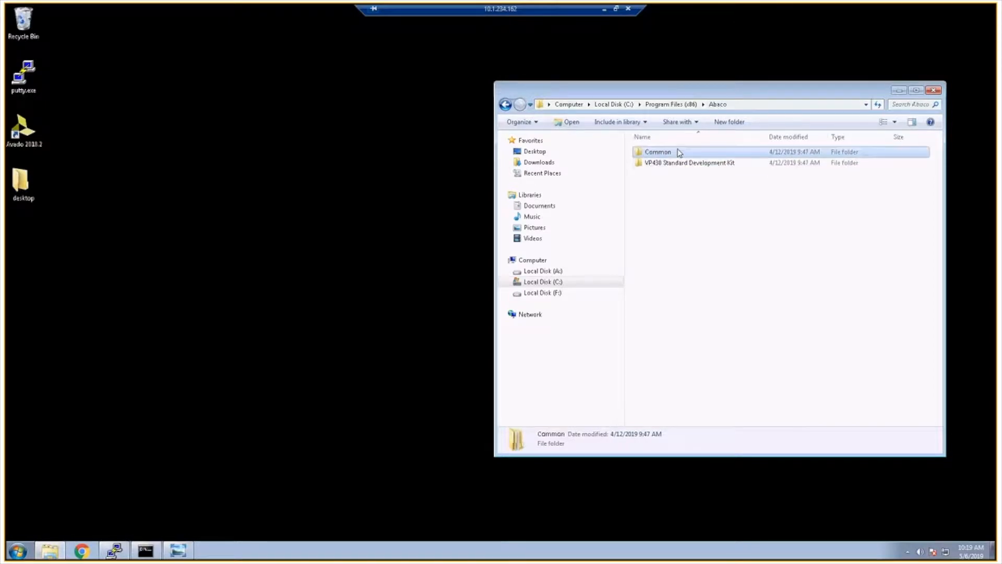
{"action": "mouse_move", "coordinate": [689, 163]}
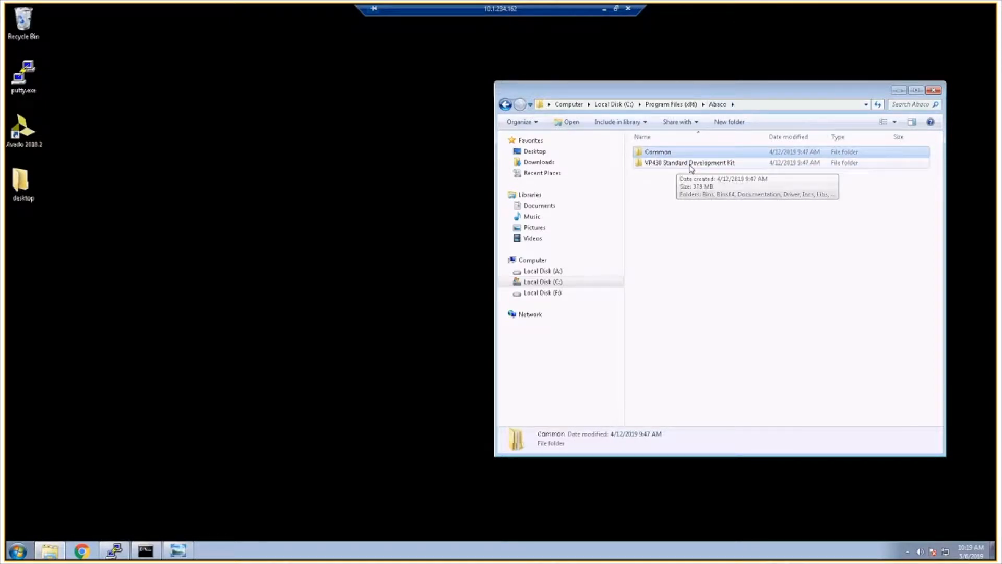
{"action": "mouse_move", "coordinate": [707, 201]}
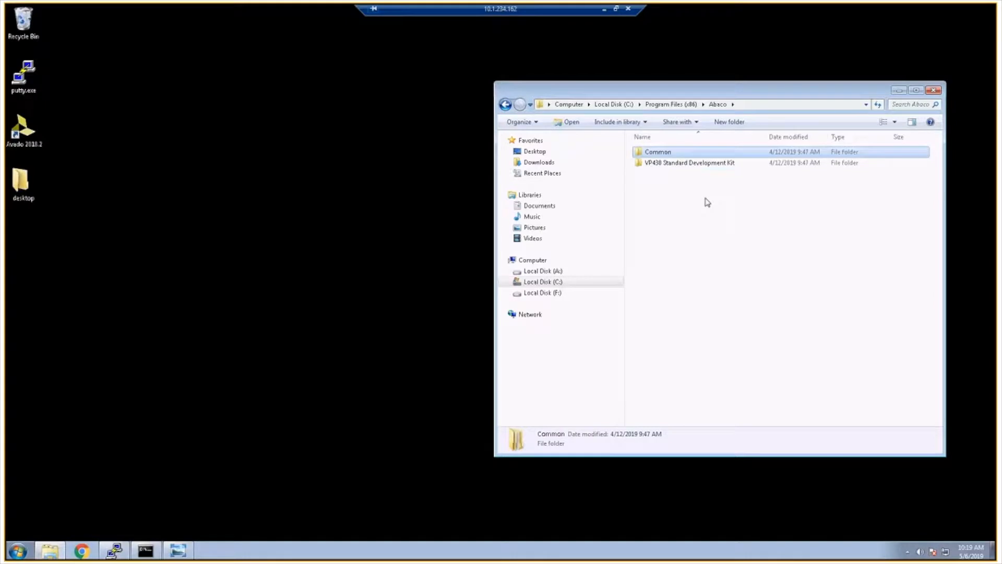
Enter the VP430 Standard Development Kit folder and start a Command Prompt for its Bins path.
{"action": "left_click", "coordinate": [689, 163]}
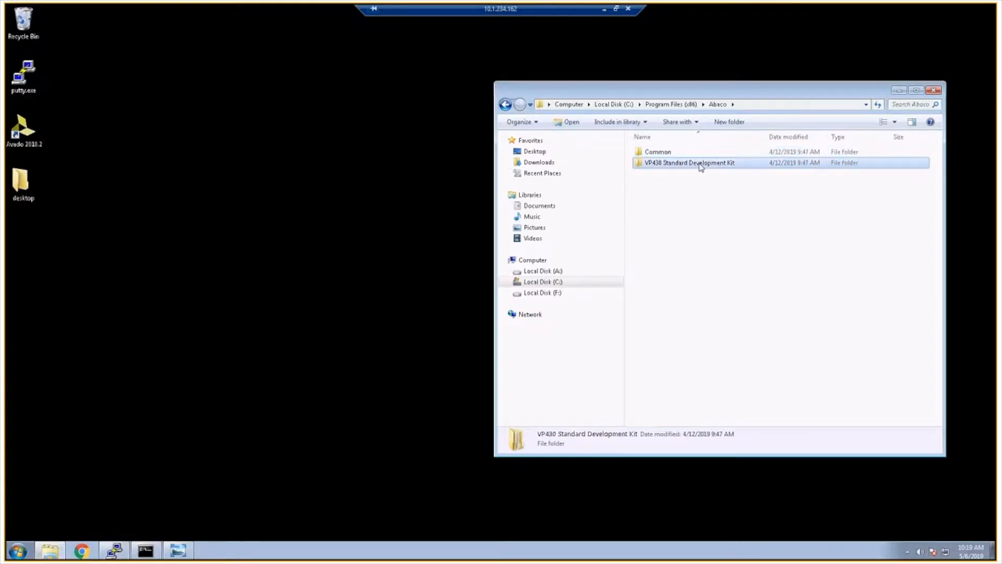
{"action": "double_click", "coordinate": [688, 163]}
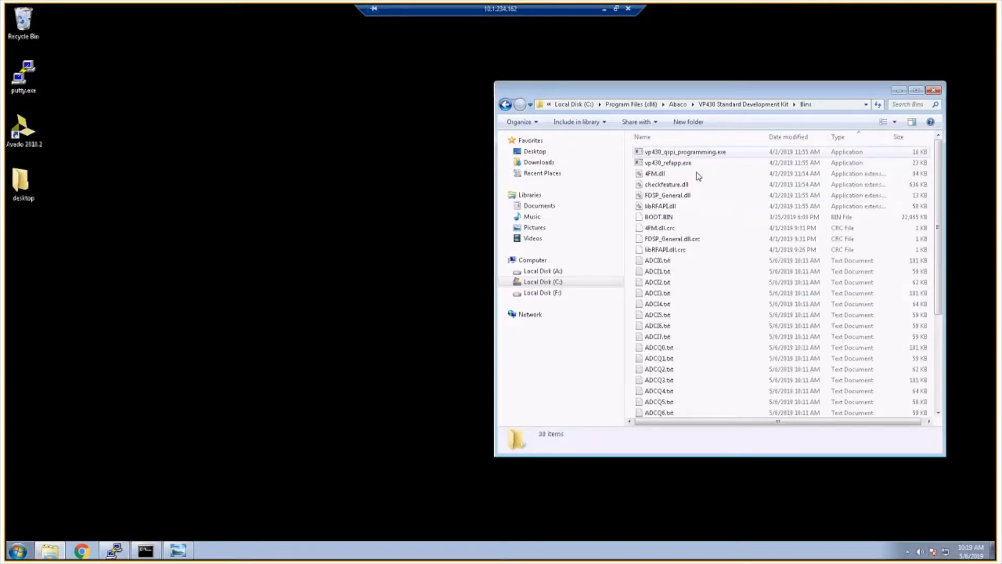
{"action": "left_click", "coordinate": [143, 550]}
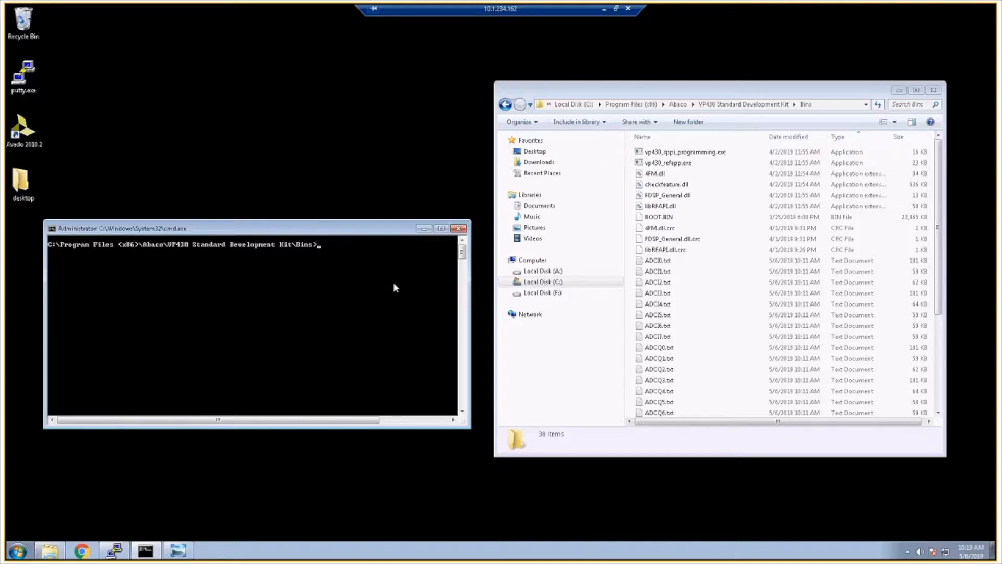
{"action": "mouse_move", "coordinate": [97, 522]}
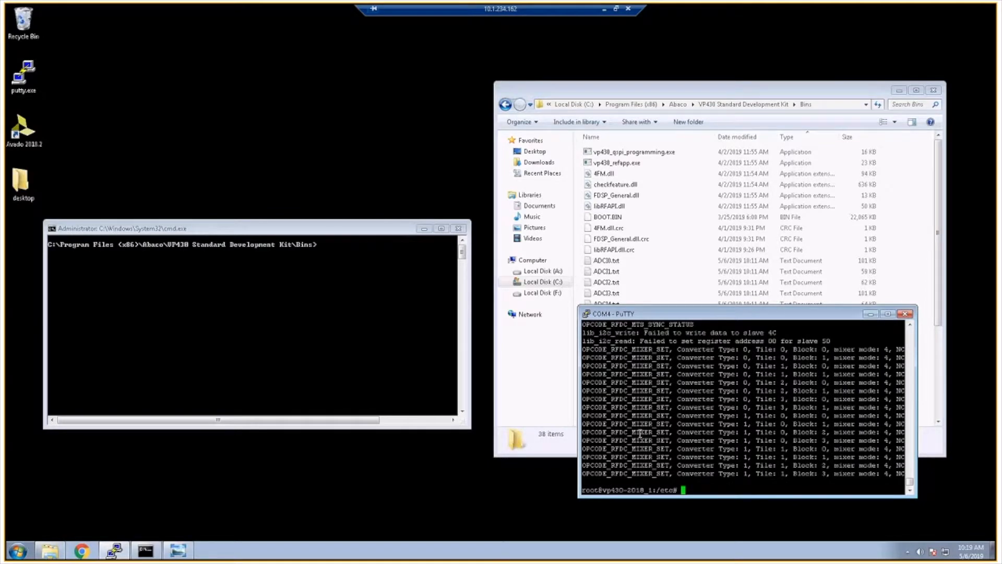
{"action": "mouse_move", "coordinate": [840, 317]}
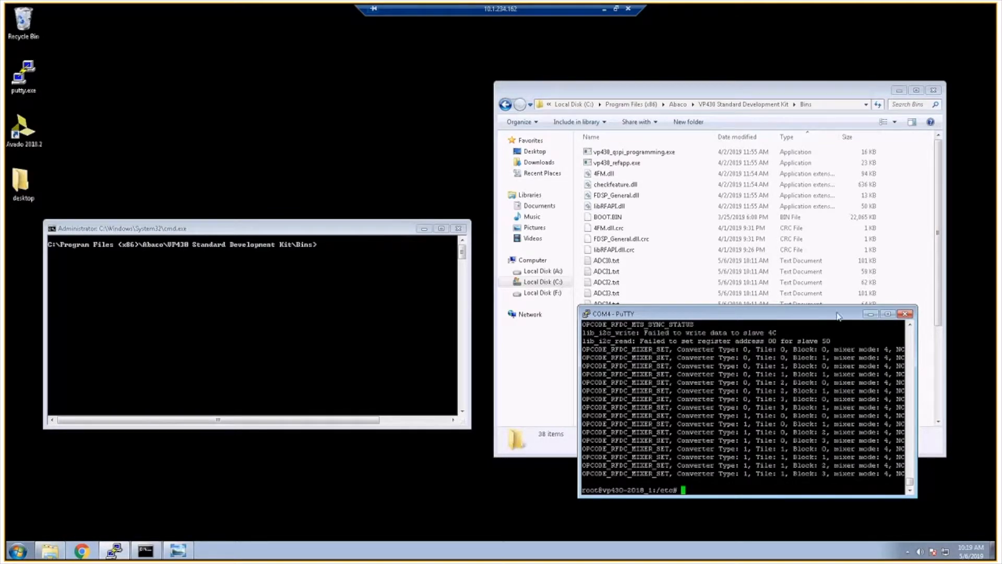
{"action": "mouse_move", "coordinate": [395, 494]}
{"action": "type", "text": "vp430_refapp.exe"}
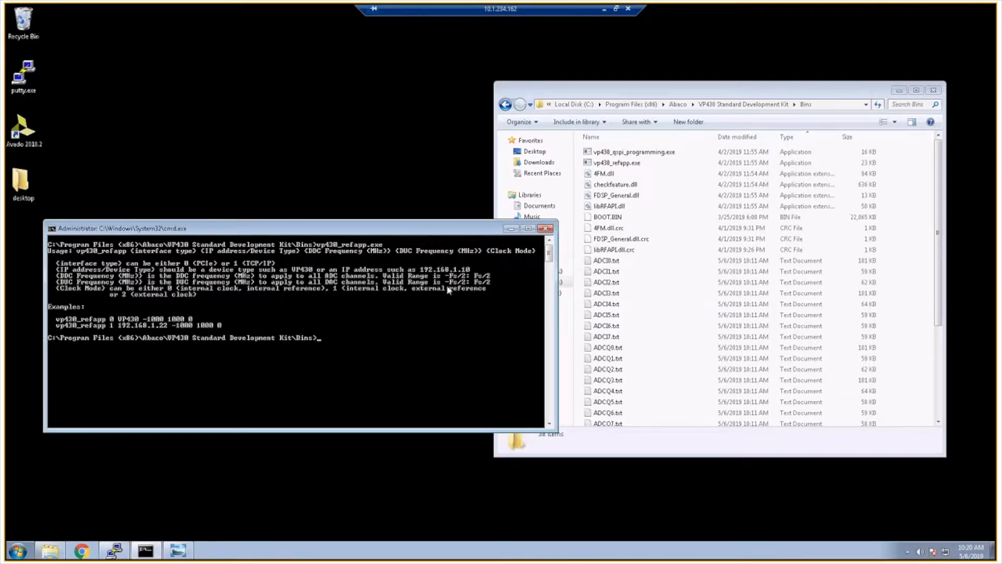
{"action": "mouse_move", "coordinate": [115, 281]}
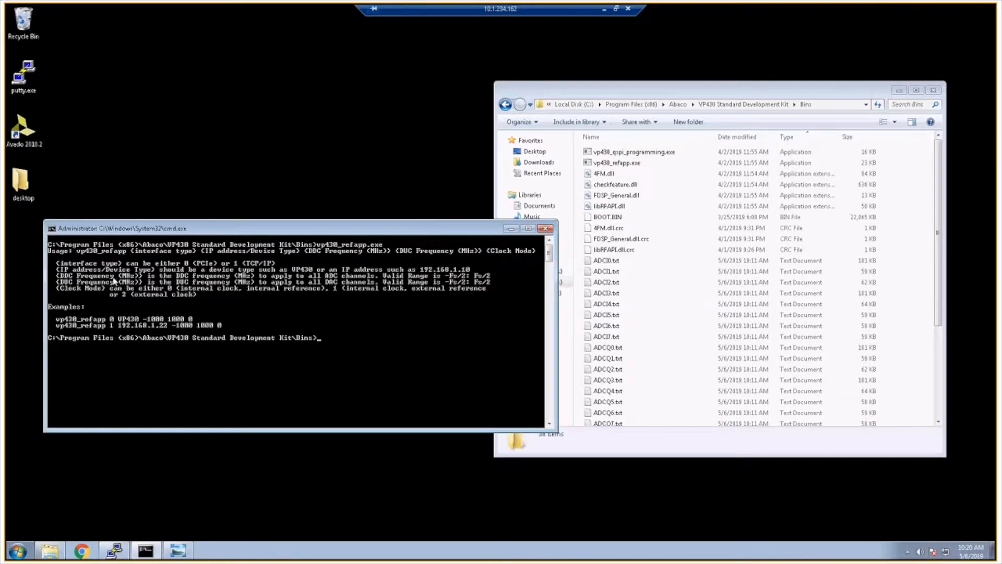
{"action": "mouse_move", "coordinate": [310, 272]}
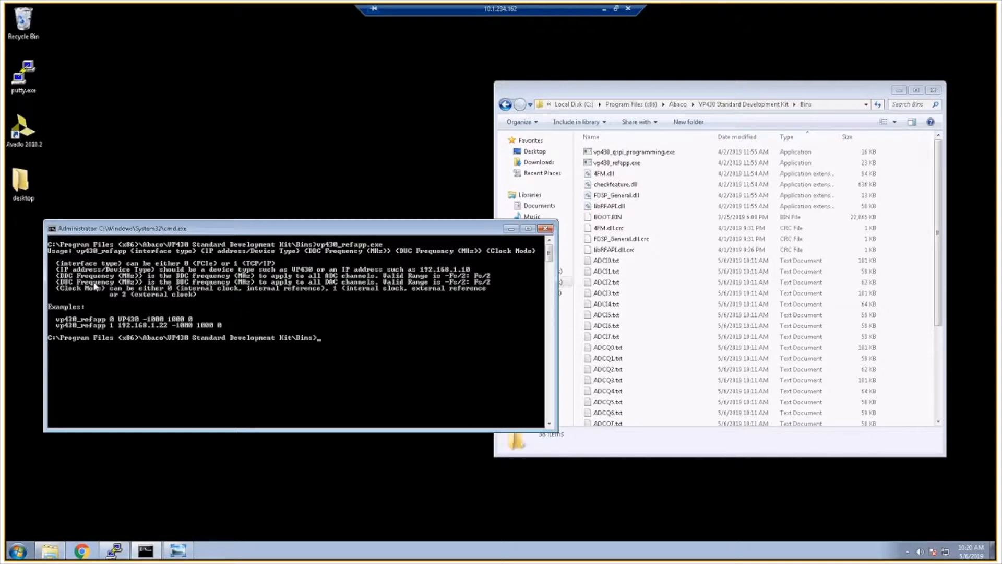
{"action": "mouse_move", "coordinate": [238, 294]}
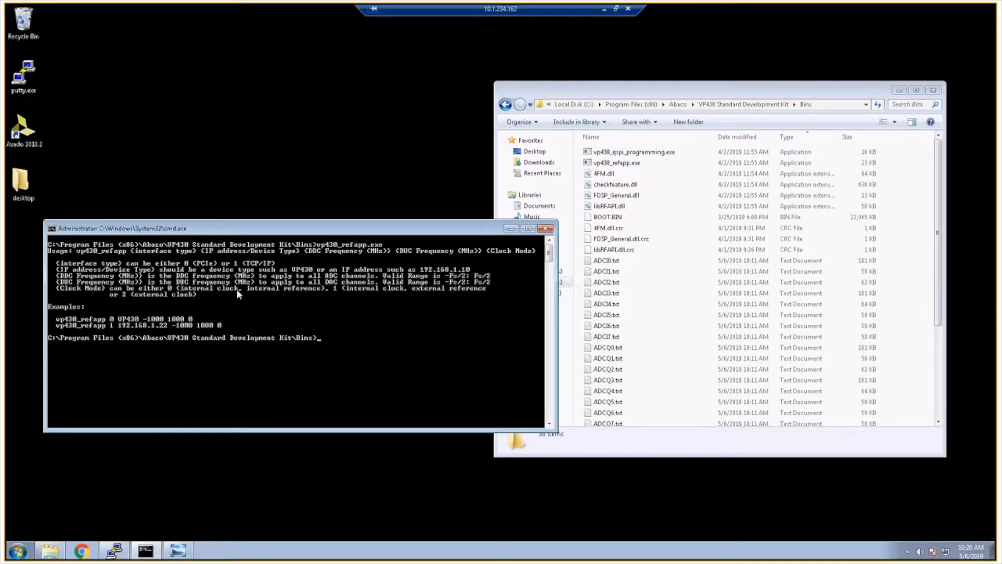
{"action": "mouse_move", "coordinate": [70, 282]}
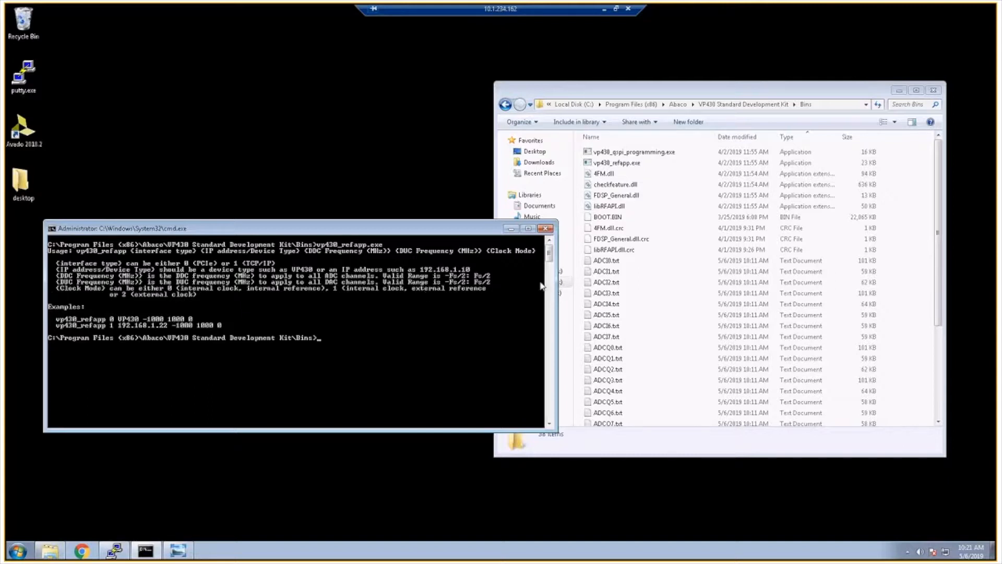
{"action": "mouse_move", "coordinate": [528, 281]}
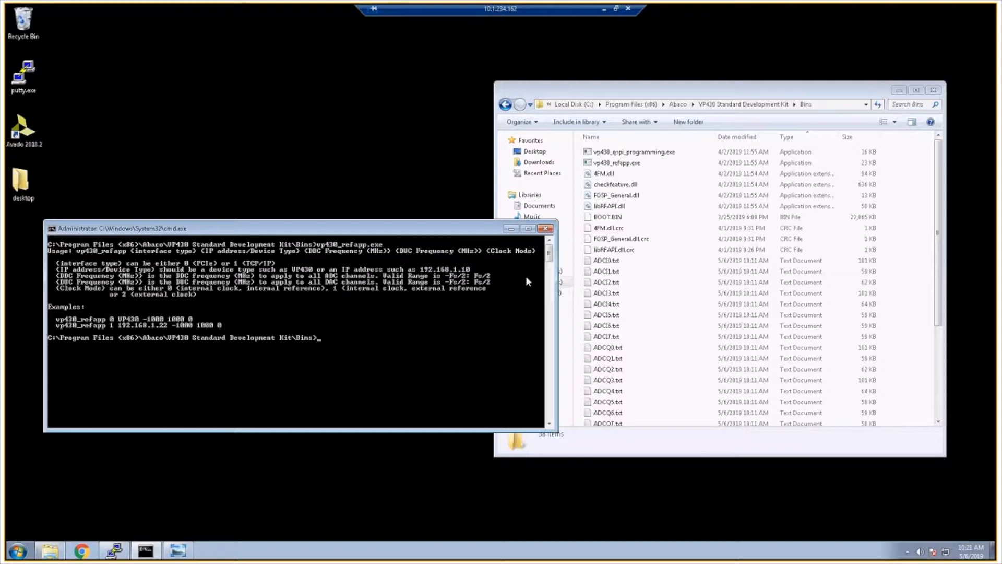
{"action": "mouse_move", "coordinate": [629, 246]}
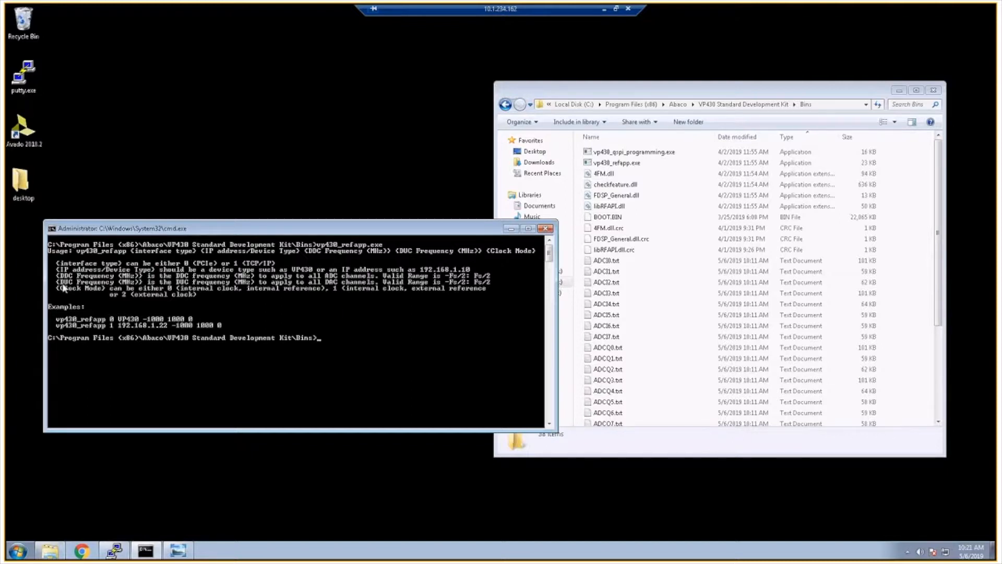
{"action": "mouse_move", "coordinate": [75, 323]}
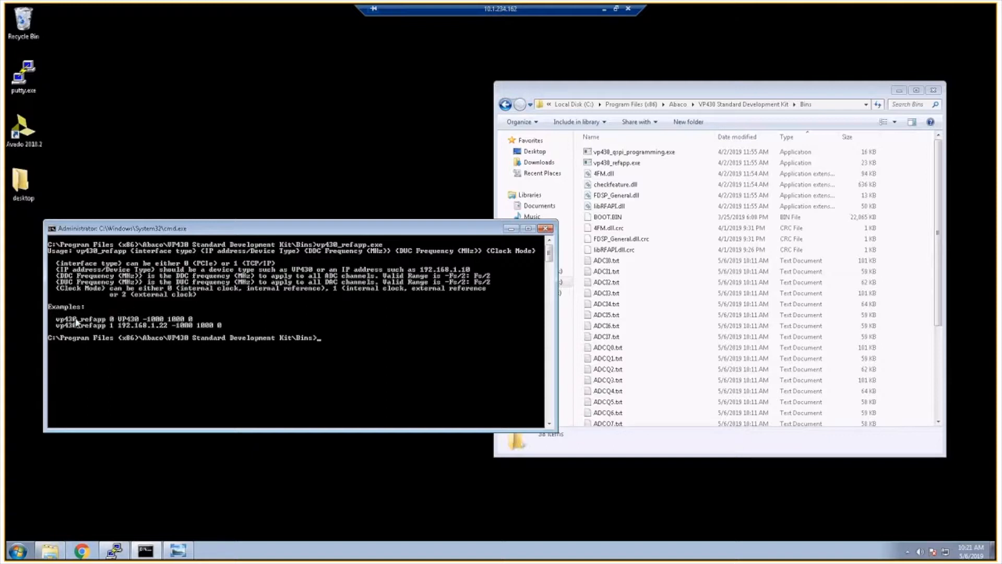
{"action": "mouse_move", "coordinate": [54, 325]}
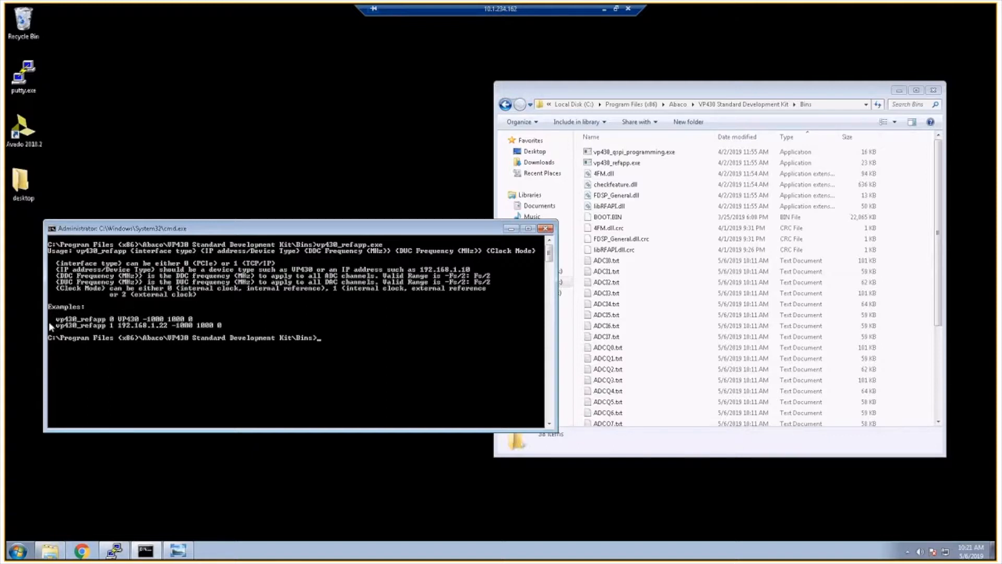
{"action": "mouse_move", "coordinate": [104, 326]}
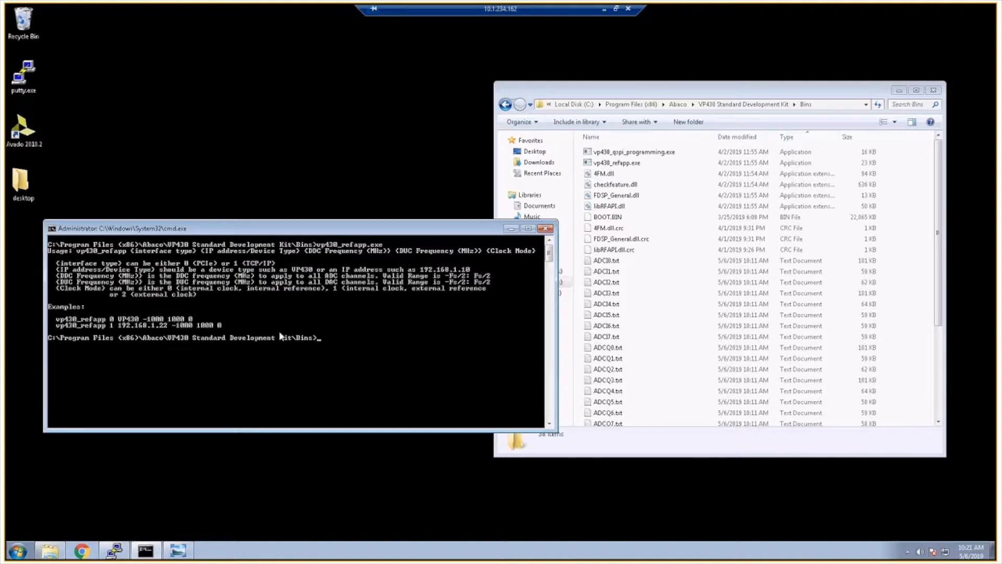
{"action": "type", "text": "v"}
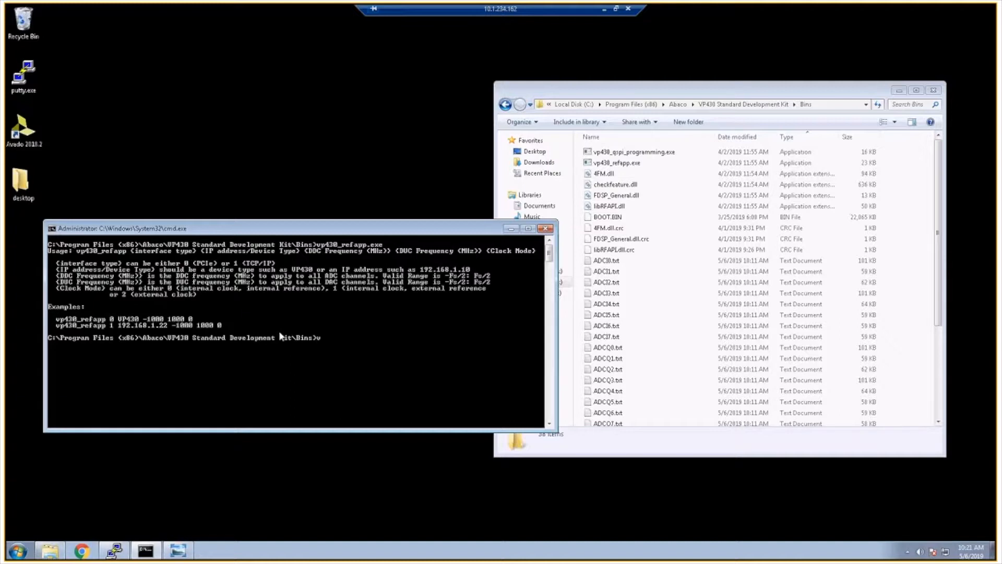
{"action": "type", "text": "p430_refapp.exe"}
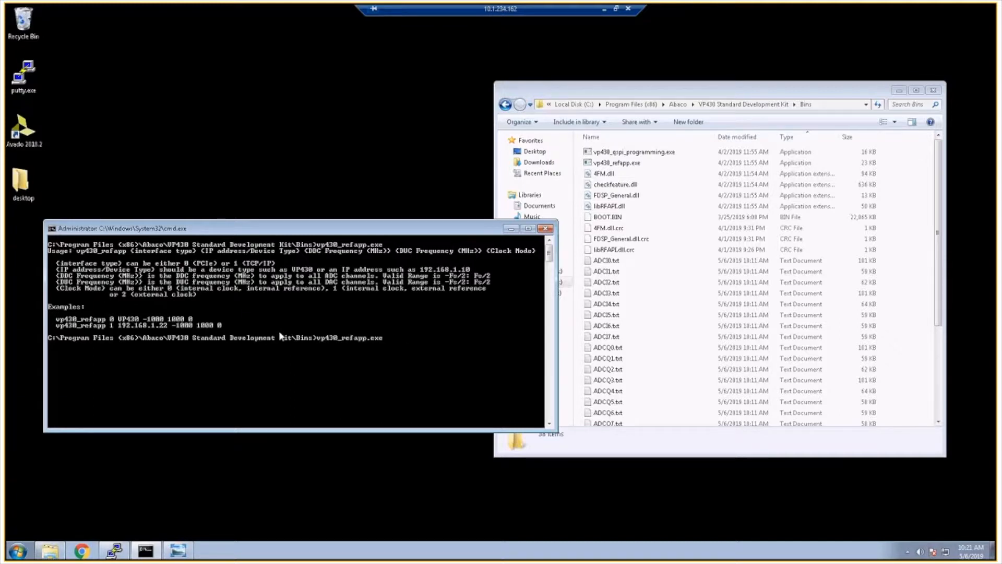
{"action": "type", "text": "0"}
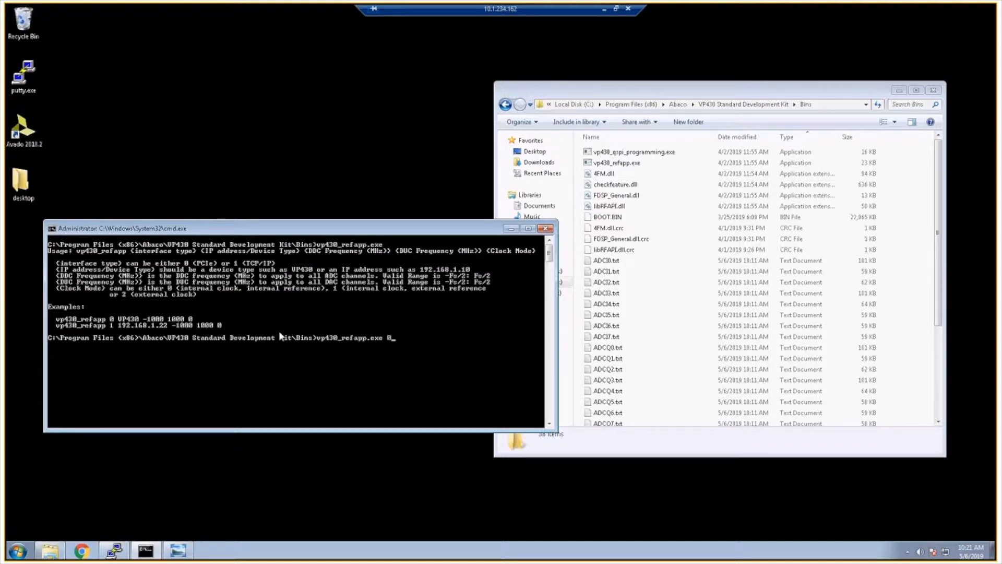
{"action": "type", "text": "VP430"}
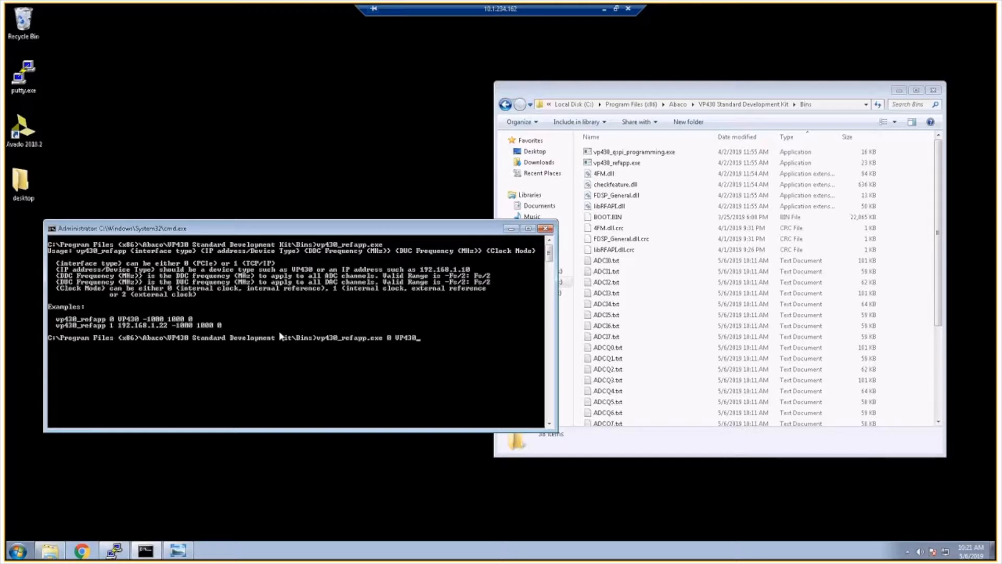
{"action": "type", "text": "-1"}
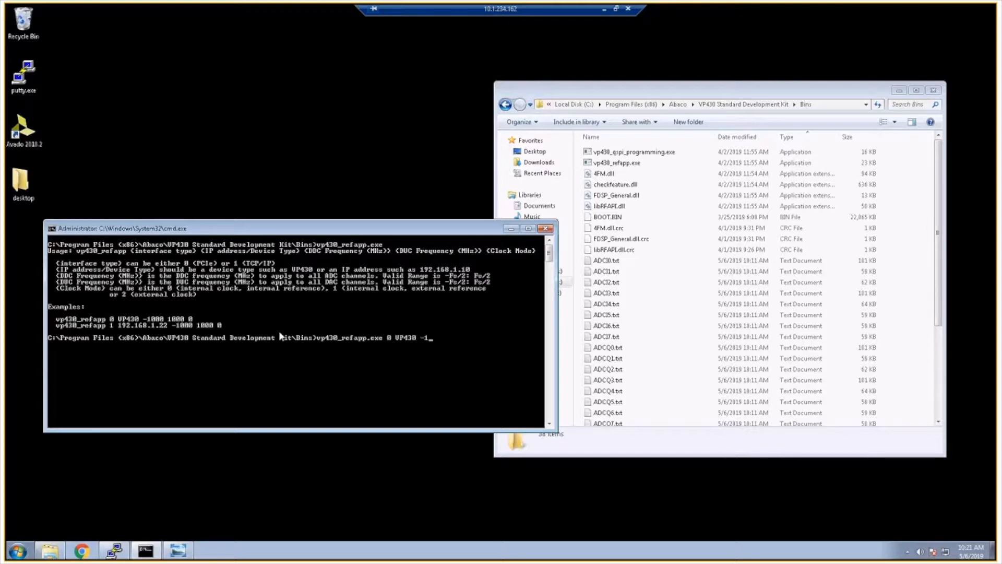
{"action": "type", "text": "000"}
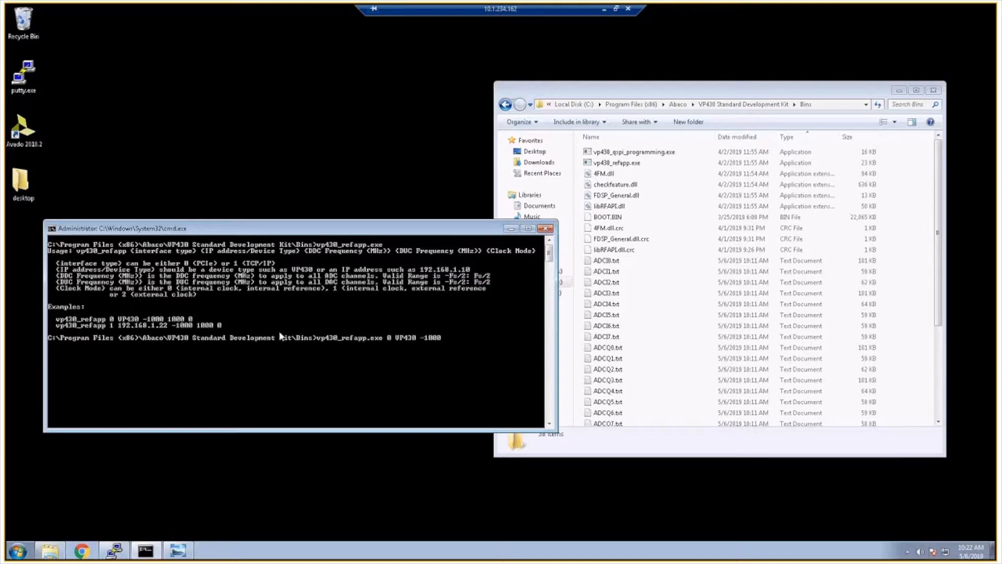
{"action": "type", "text": "1000"}
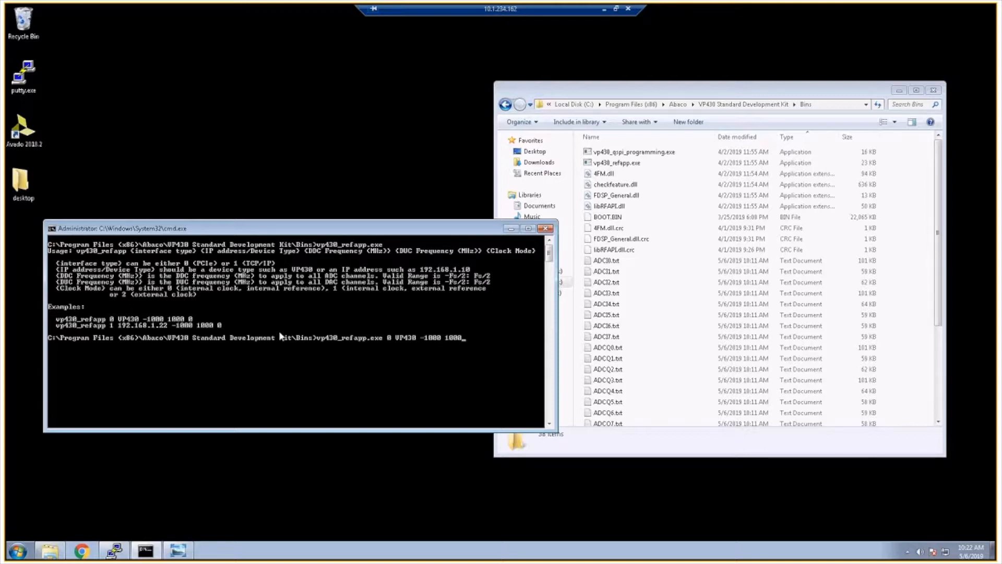
{"action": "type", "text": "0"}
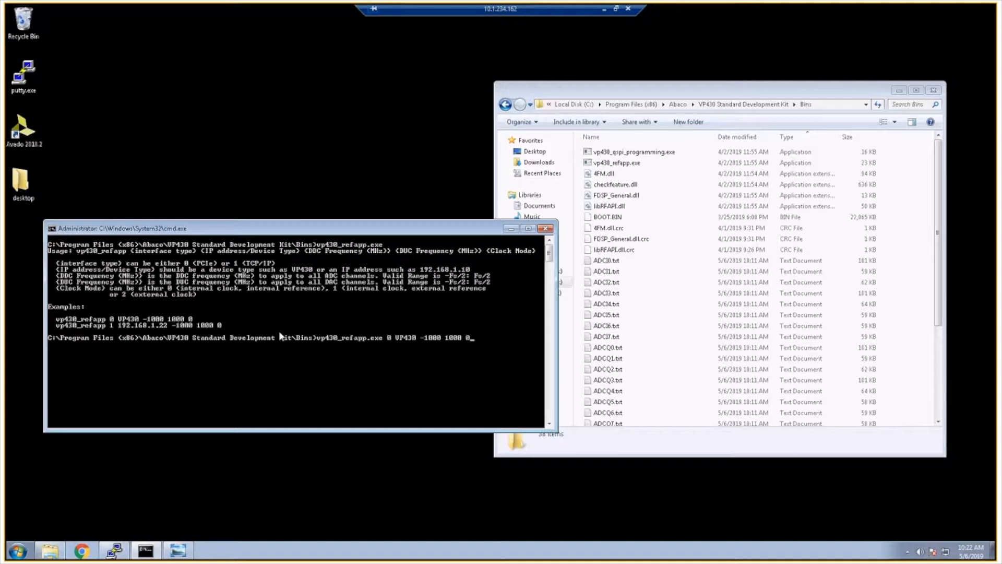
{"action": "key", "text": "Return"}
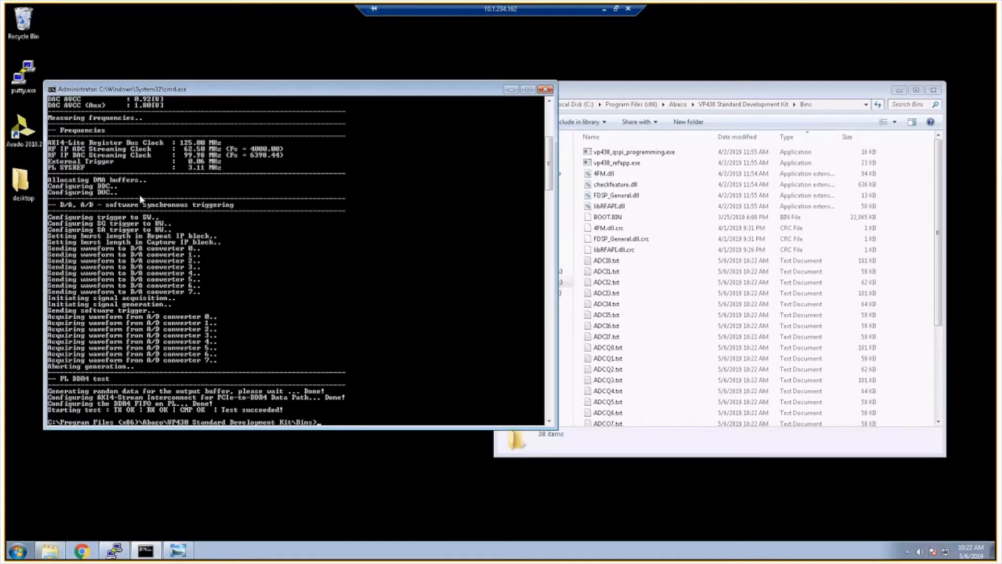
Review the app's output through the successful PL DDR4 test and returned prompt.
{"action": "scroll", "scroll_direction": "up", "scroll_amount": 3}
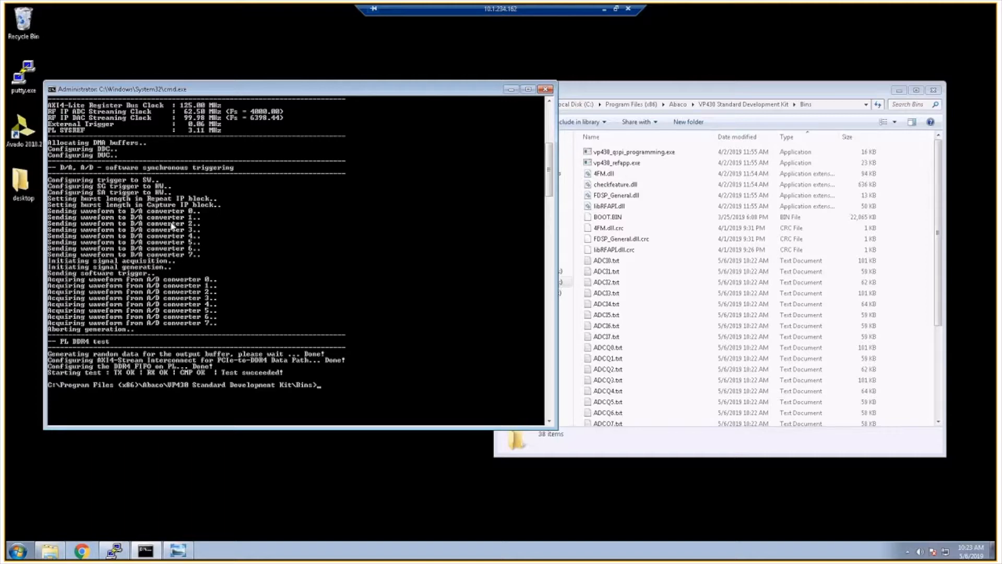
{"action": "mouse_move", "coordinate": [306, 265]}
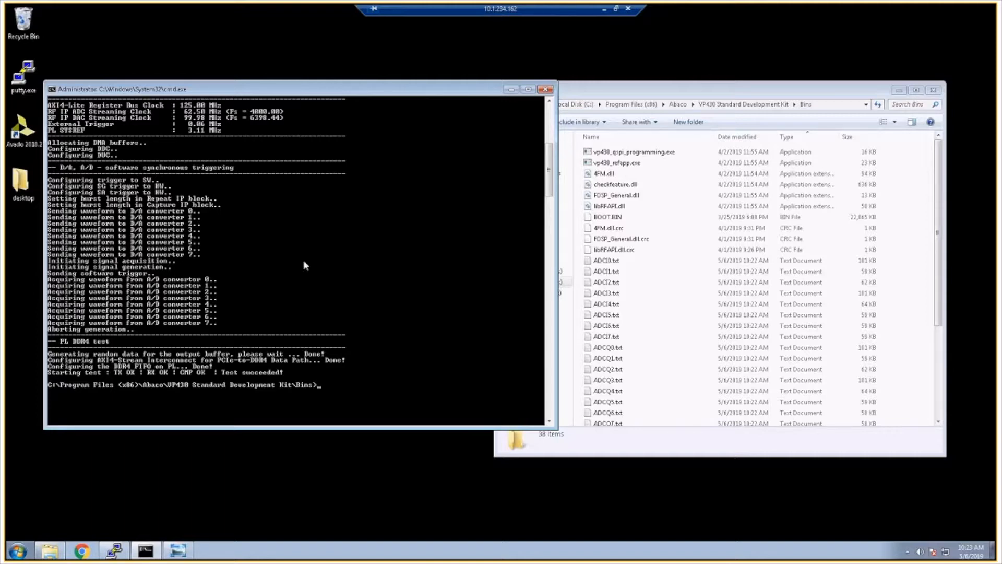
{"action": "mouse_move", "coordinate": [238, 431]}
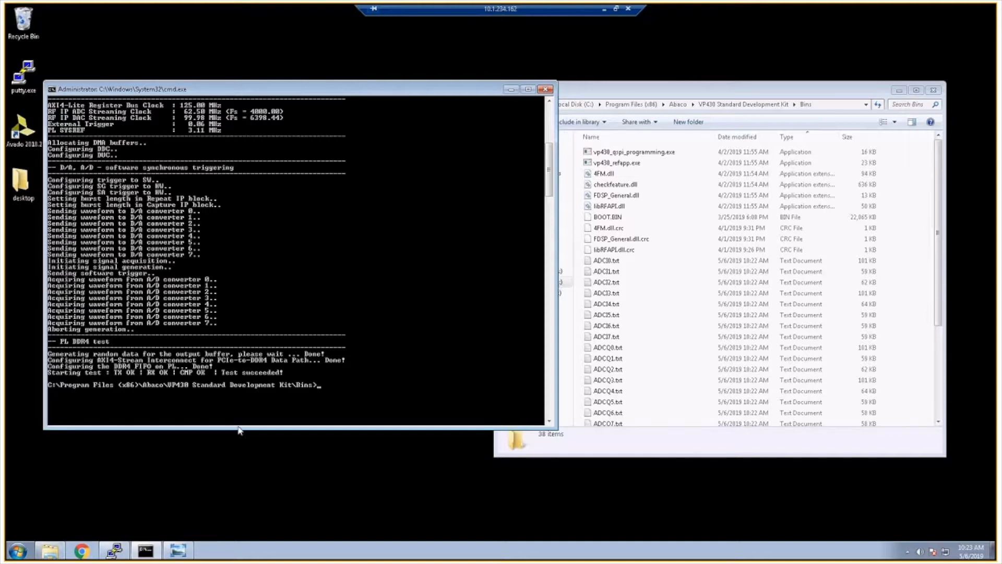
{"action": "mouse_move", "coordinate": [243, 399]}
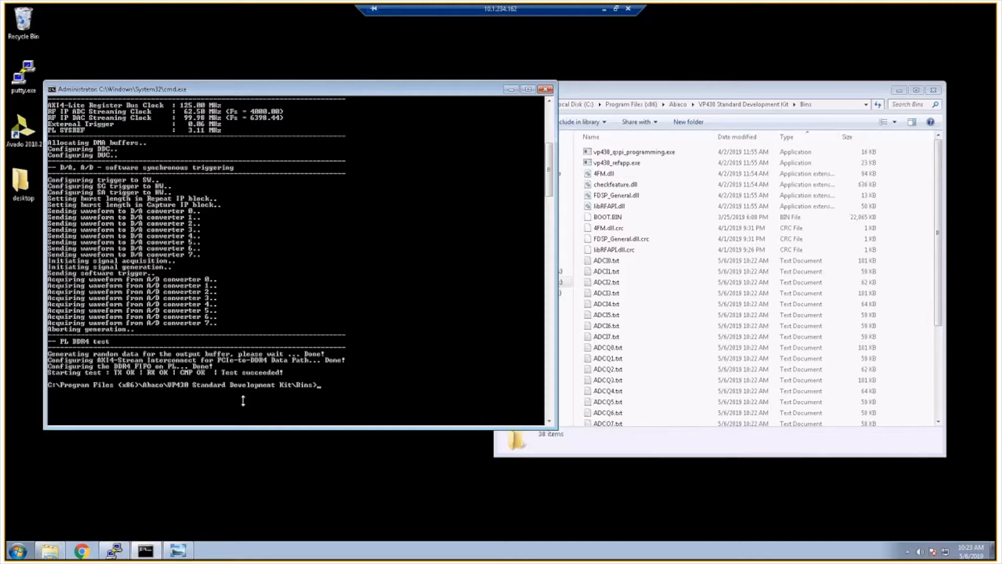
{"action": "left_click", "coordinate": [605, 260]}
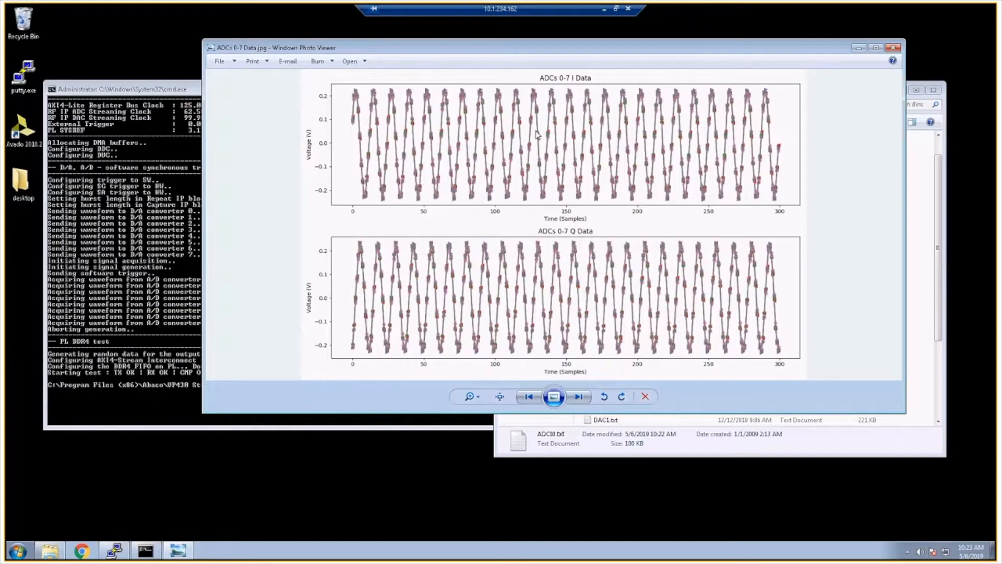
{"action": "mouse_move", "coordinate": [308, 150]}
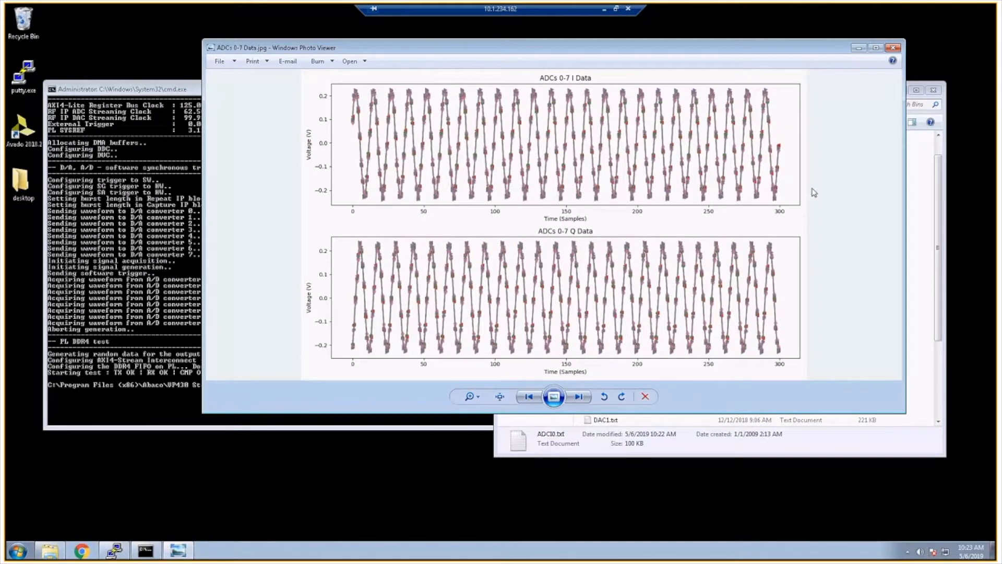
{"action": "mouse_move", "coordinate": [321, 192]}
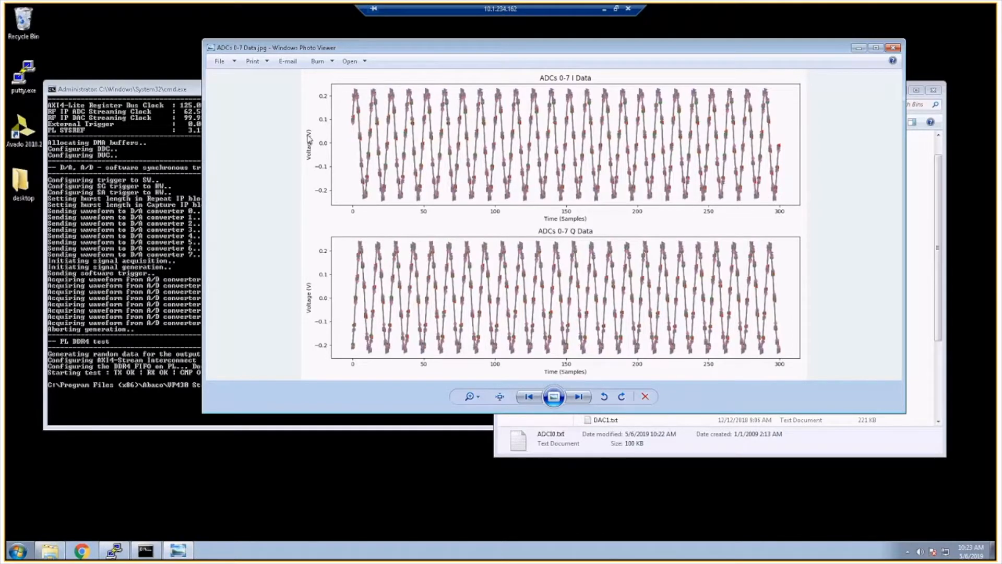
{"action": "mouse_move", "coordinate": [379, 123]}
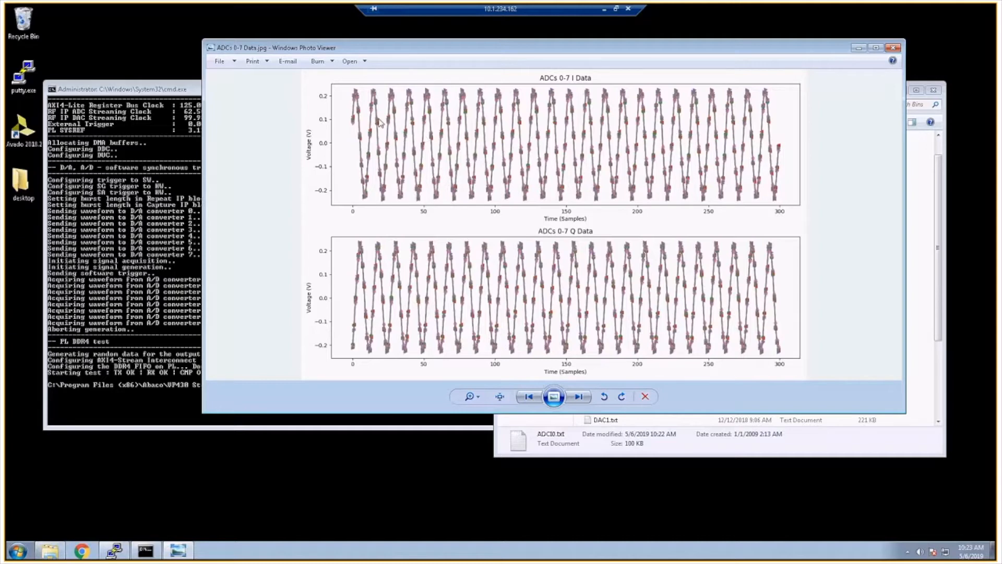
{"action": "mouse_move", "coordinate": [340, 127]}
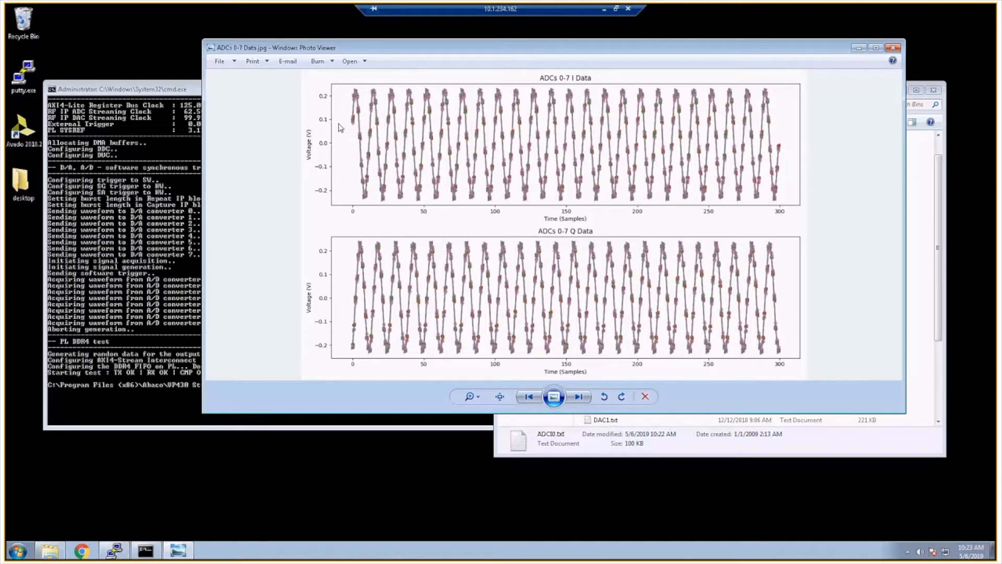
{"action": "mouse_move", "coordinate": [367, 291]}
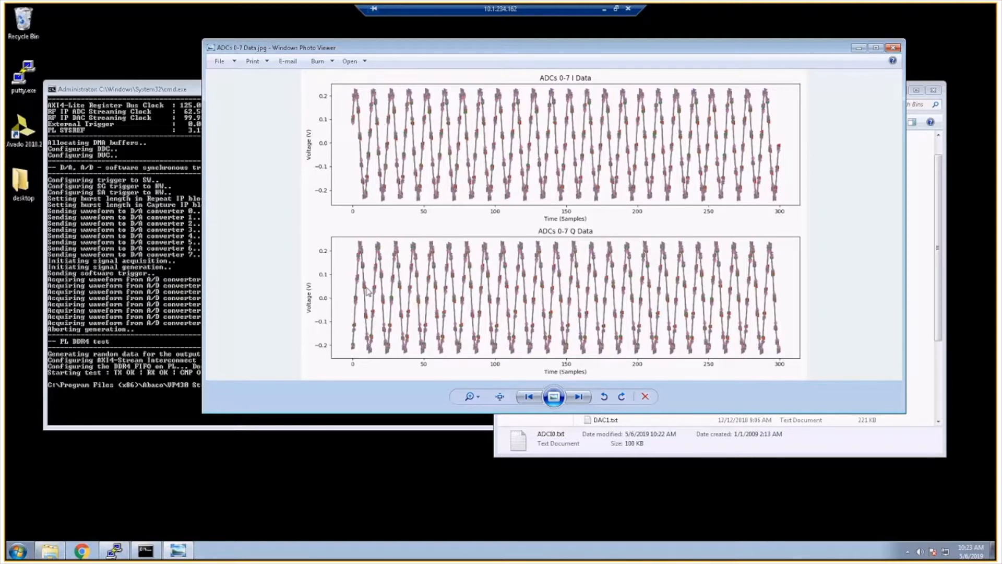
{"action": "mouse_move", "coordinate": [380, 288]}
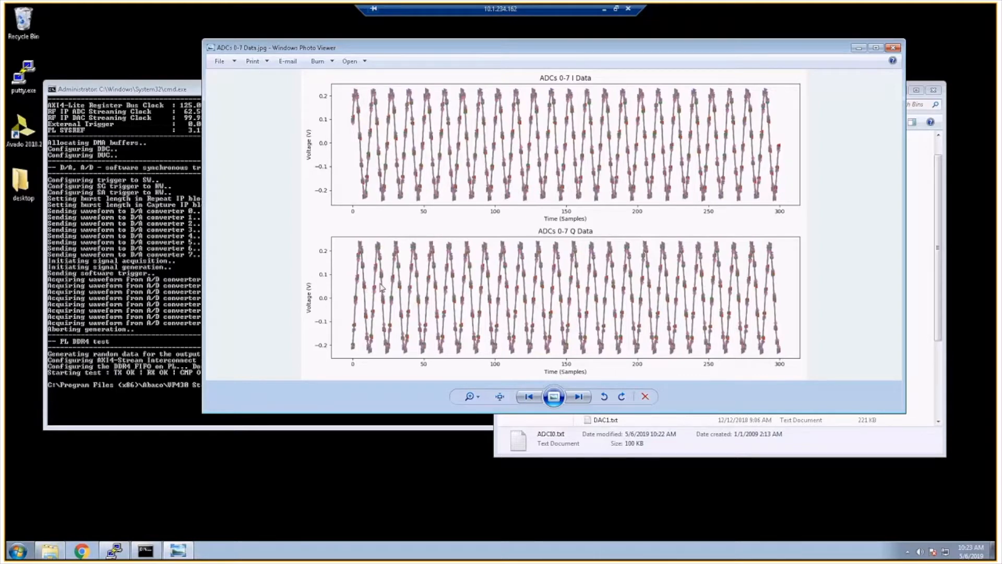
{"action": "mouse_move", "coordinate": [303, 211]}
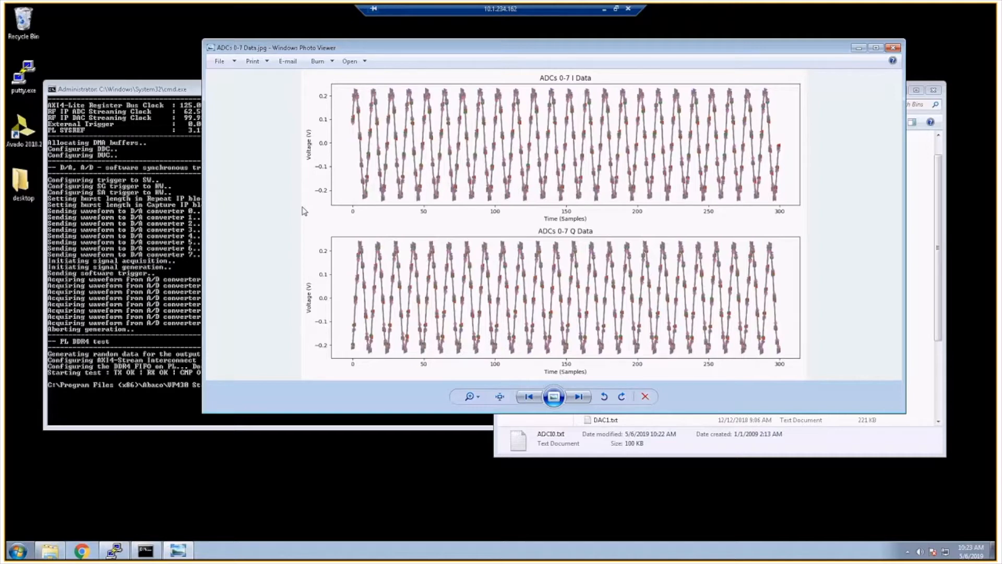
{"action": "mouse_move", "coordinate": [295, 143]}
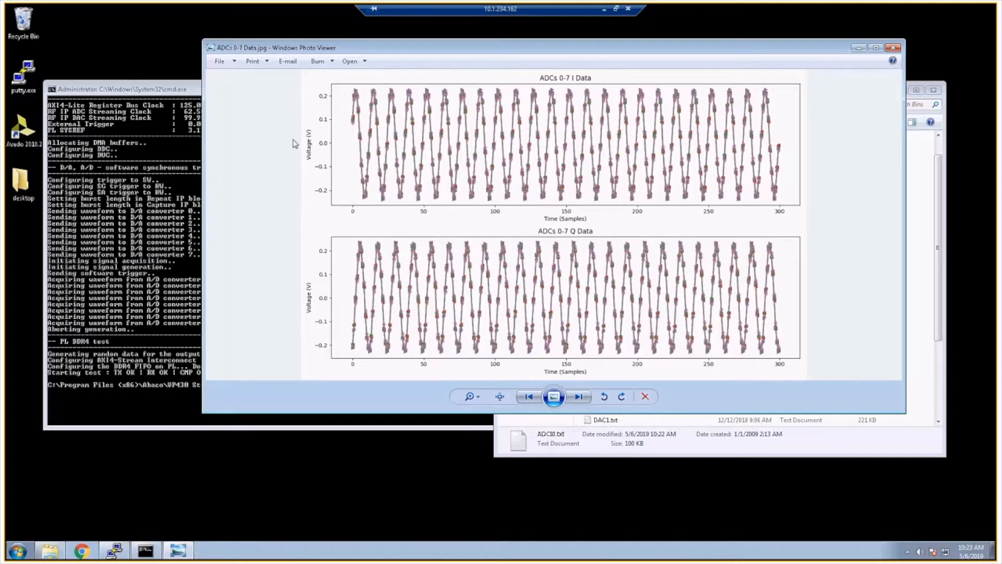
{"action": "mouse_move", "coordinate": [249, 166]}
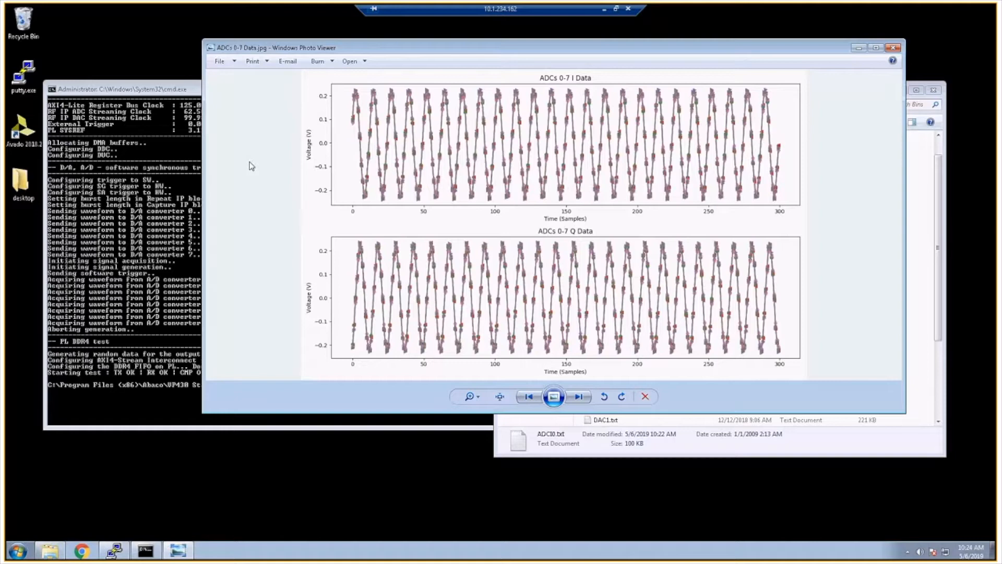
Bring the Command Prompt with the completed run back in front of the waveform plot.
{"action": "left_click", "coordinate": [128, 256]}
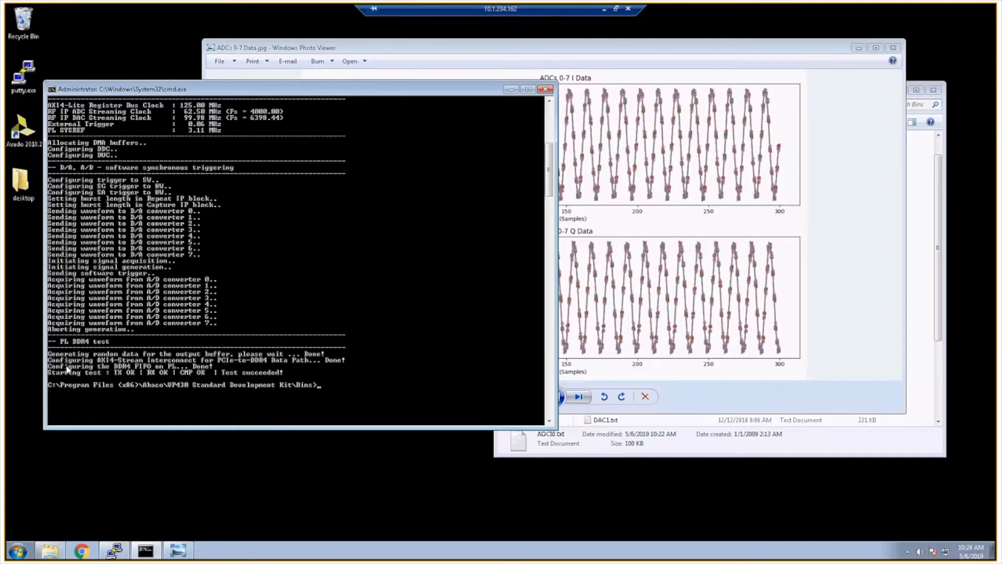
{"action": "mouse_move", "coordinate": [319, 370]}
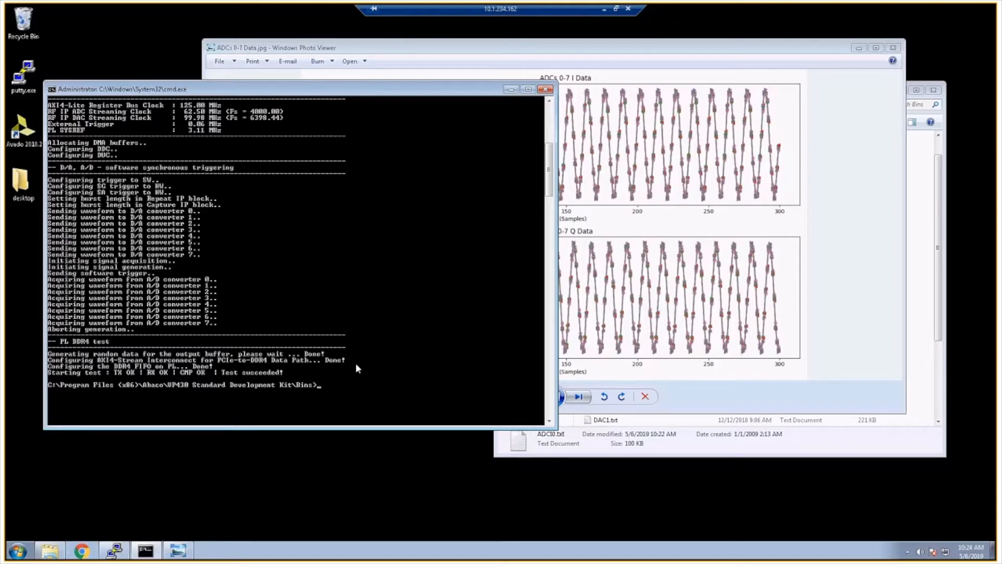
{"action": "mouse_move", "coordinate": [6, 420]}
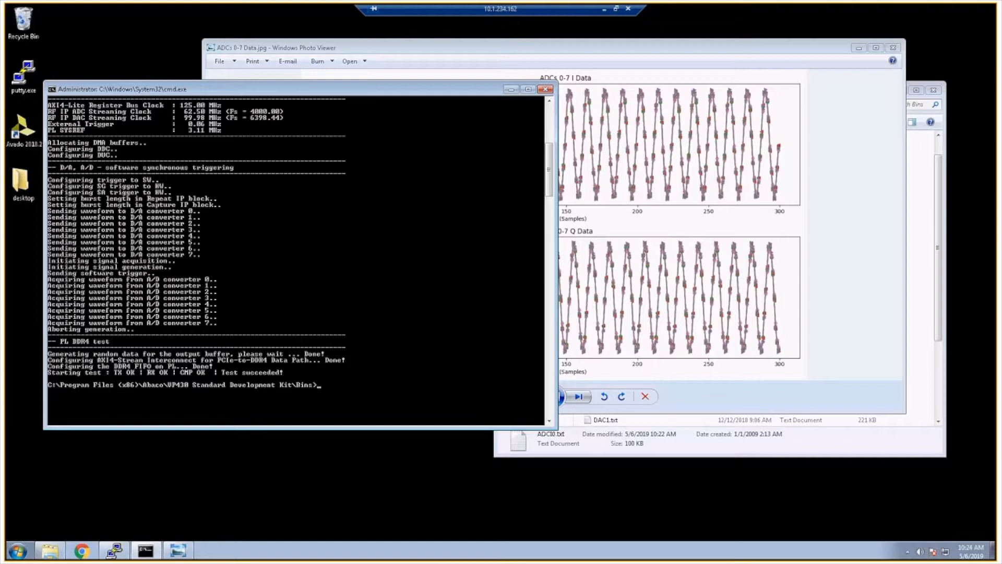
{"action": "mouse_move", "coordinate": [104, 507]}
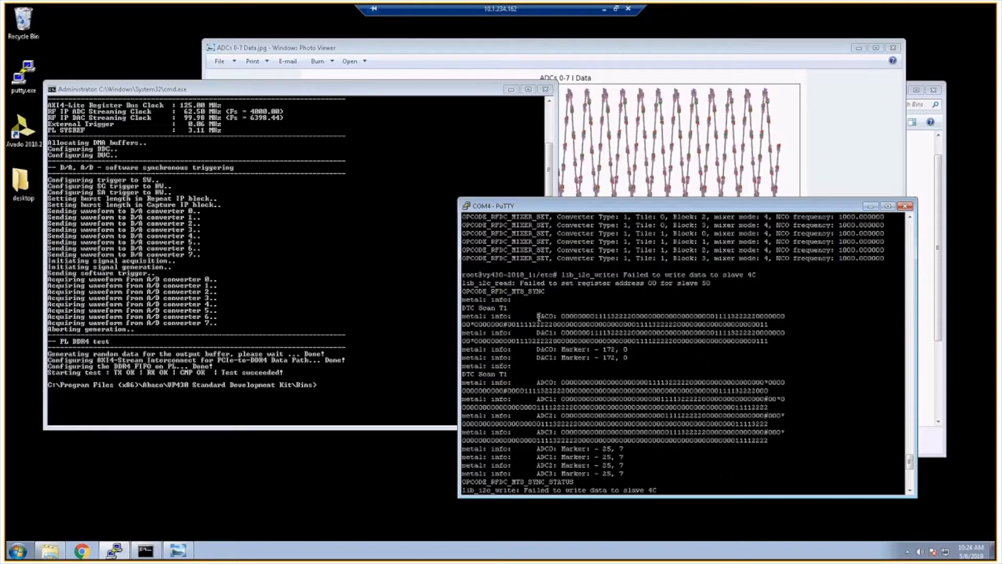
{"action": "scroll", "scroll_direction": "down", "scroll_amount": 3}
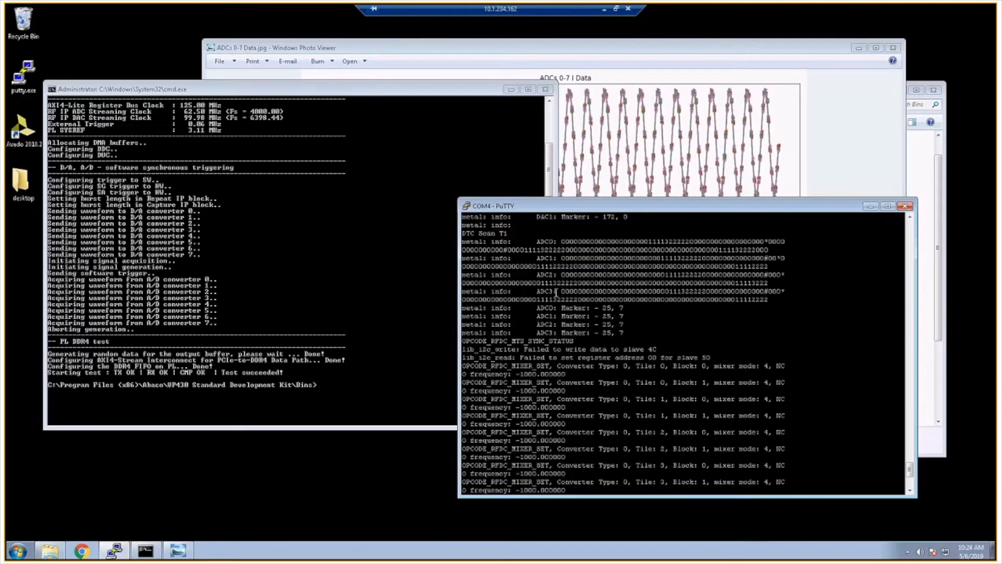
{"action": "scroll", "scroll_direction": "down", "scroll_amount": 3}
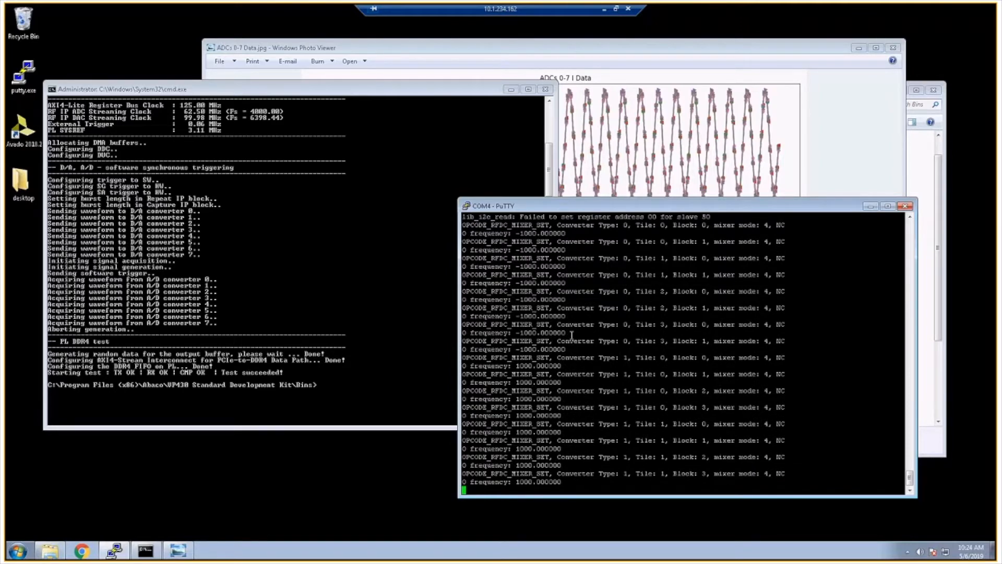
{"action": "mouse_move", "coordinate": [578, 376]}
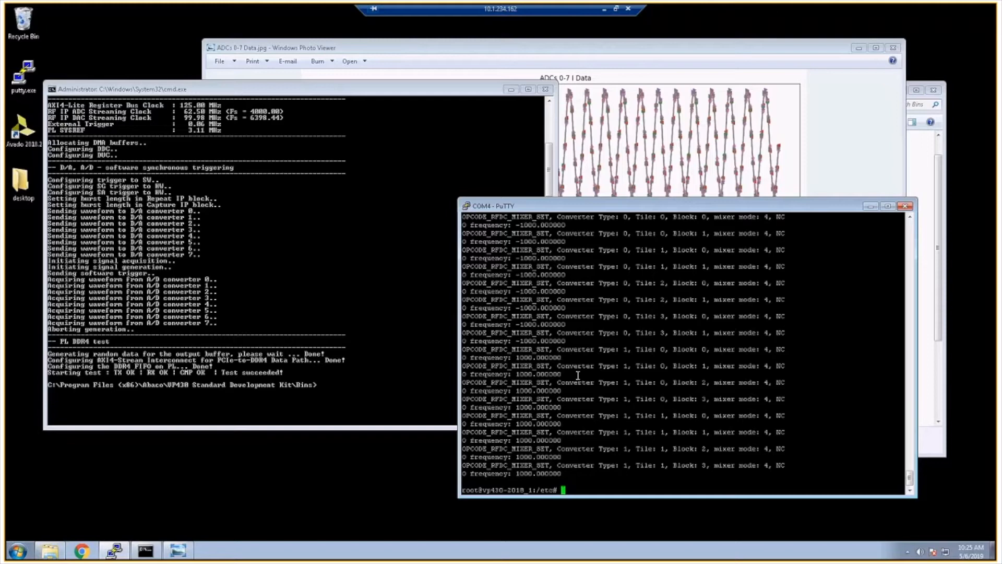
{"action": "type", "text": "vp430refapp 1 127"}
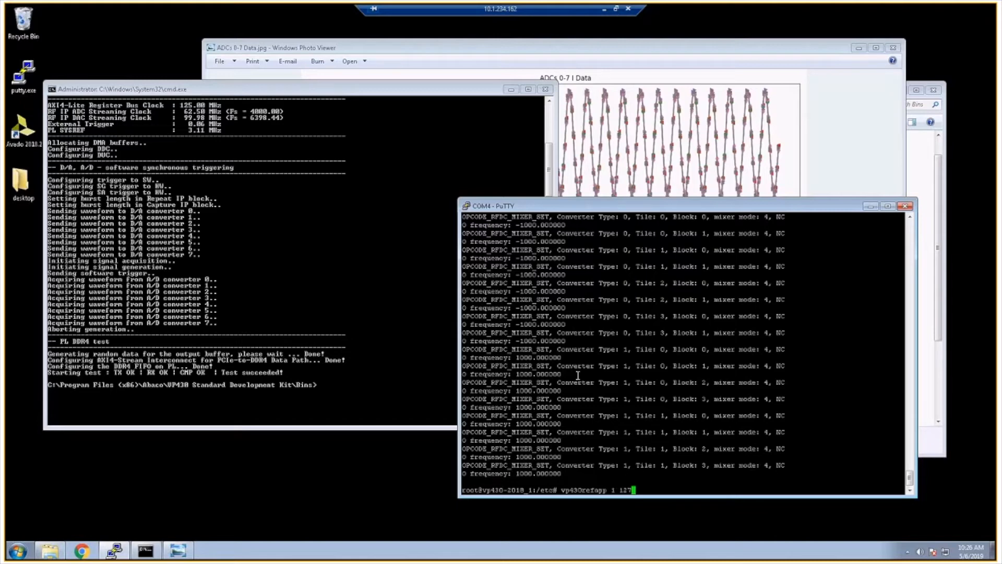
Run vp430refapp 1 127.0.0.1 0 0 0 on the Zynq to drive and acquire all eight converters.
{"action": "type", "text": ".0"}
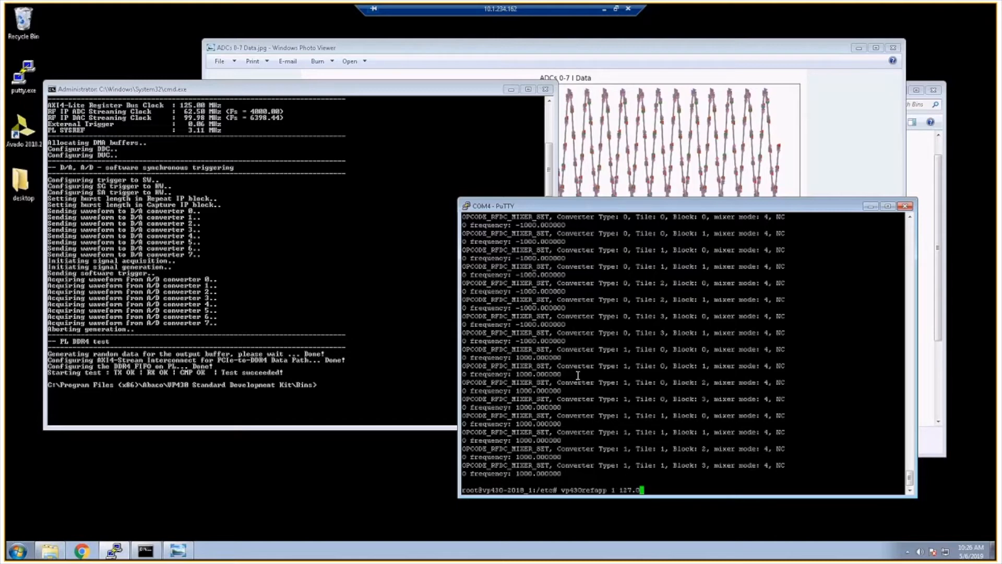
{"action": "type", "text": ".0.1"}
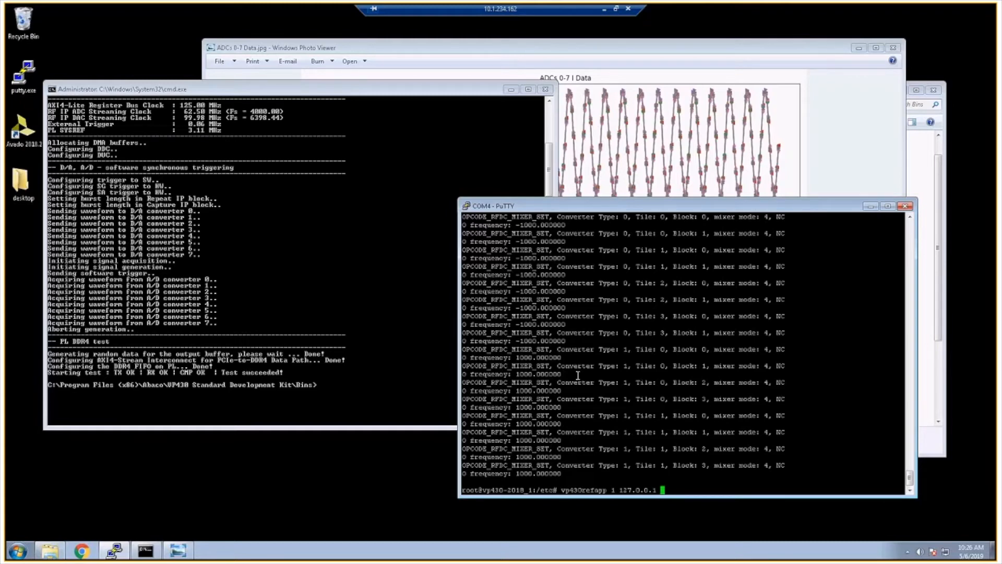
{"action": "type", "text": "0 0"}
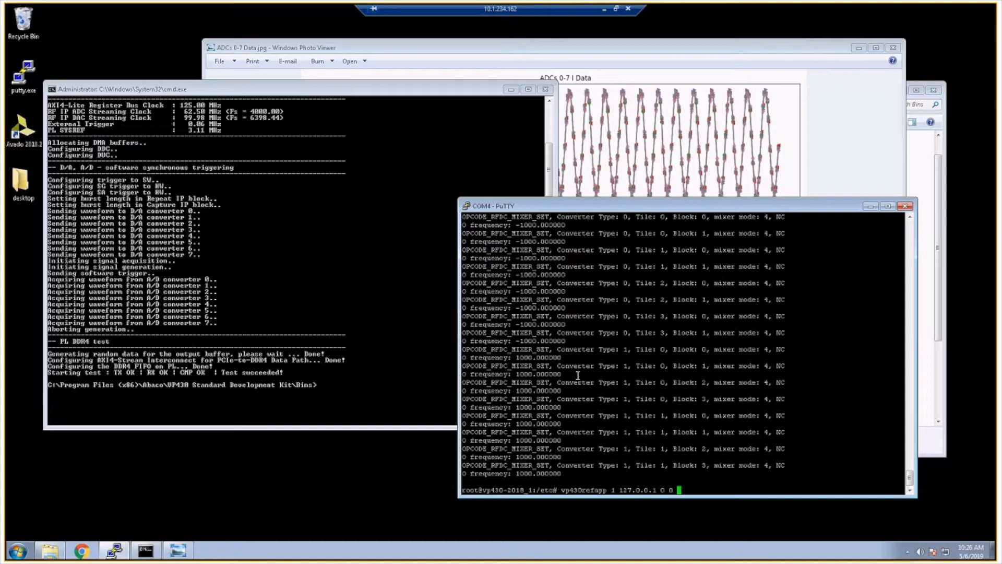
{"action": "type", "text": "0"}
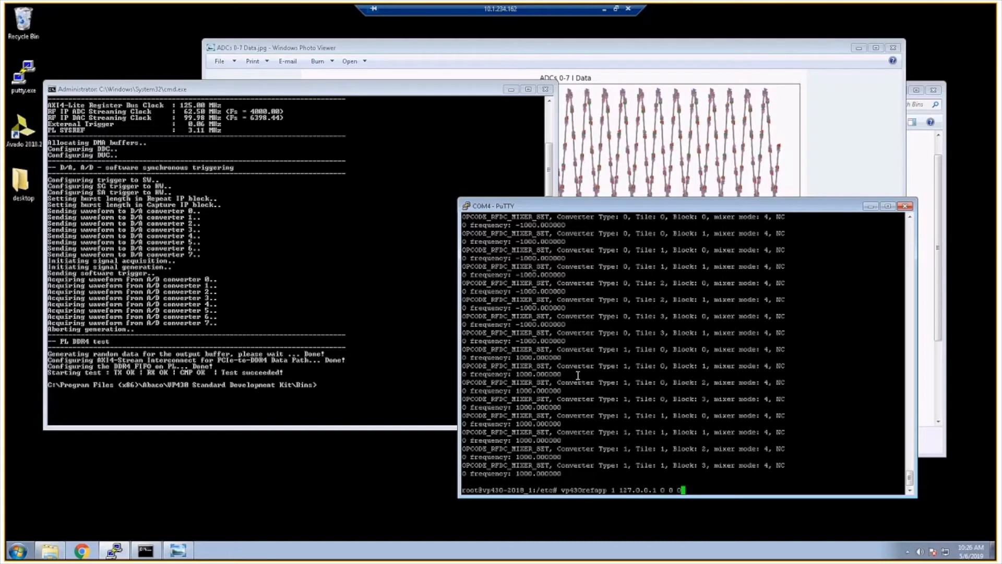
{"action": "key", "text": "Return"}
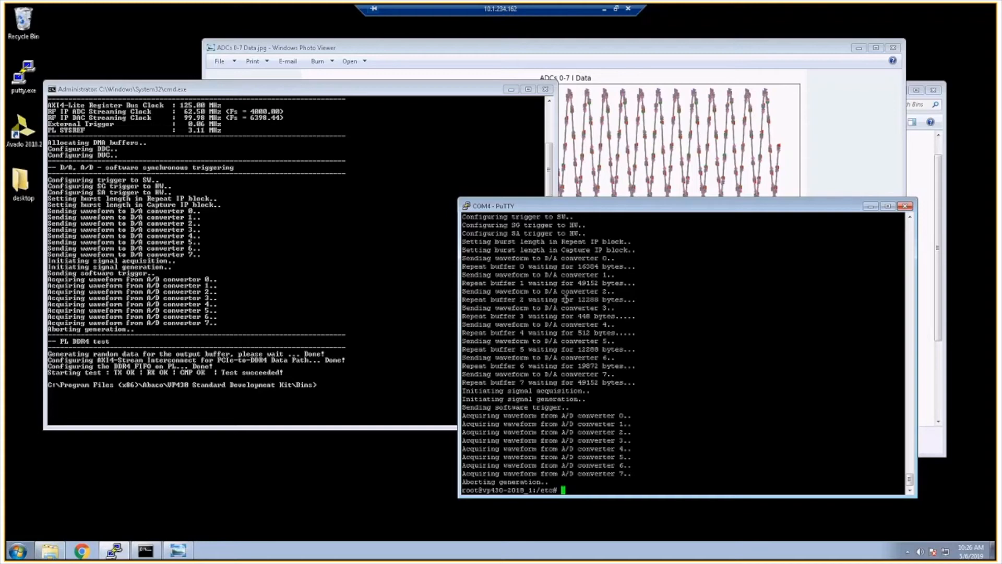
{"action": "mouse_move", "coordinate": [225, 244]}
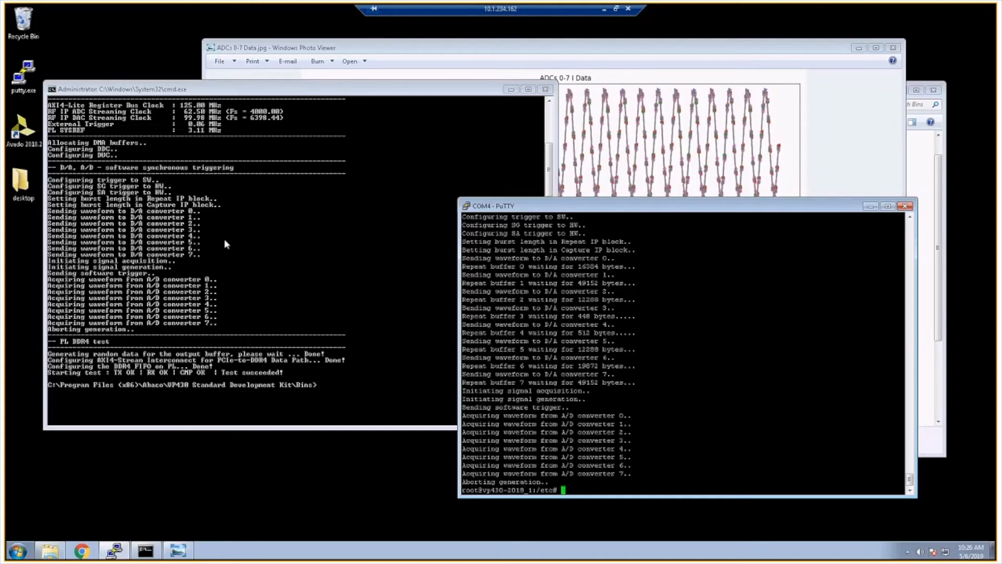